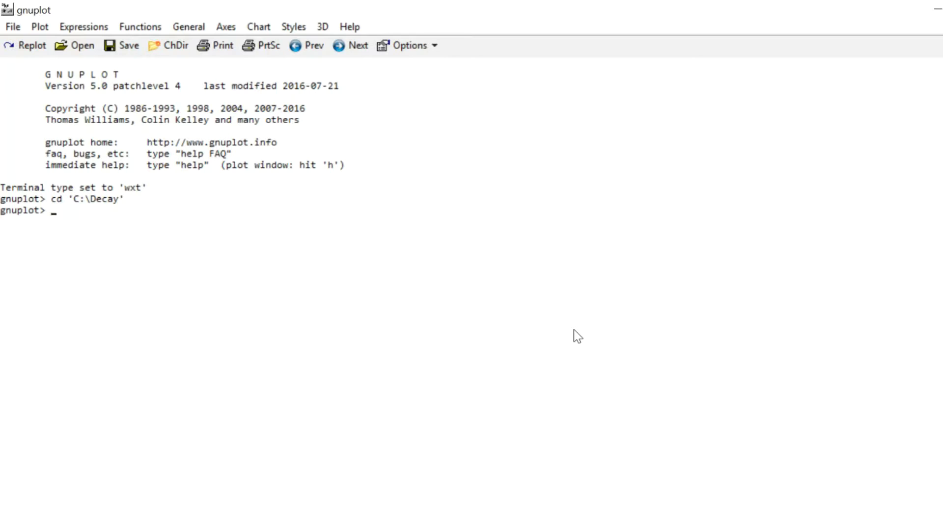
# Step: Plot data.dat as points to see the decaying curve, then close the plot window
pyautogui.write('p "data.dat')
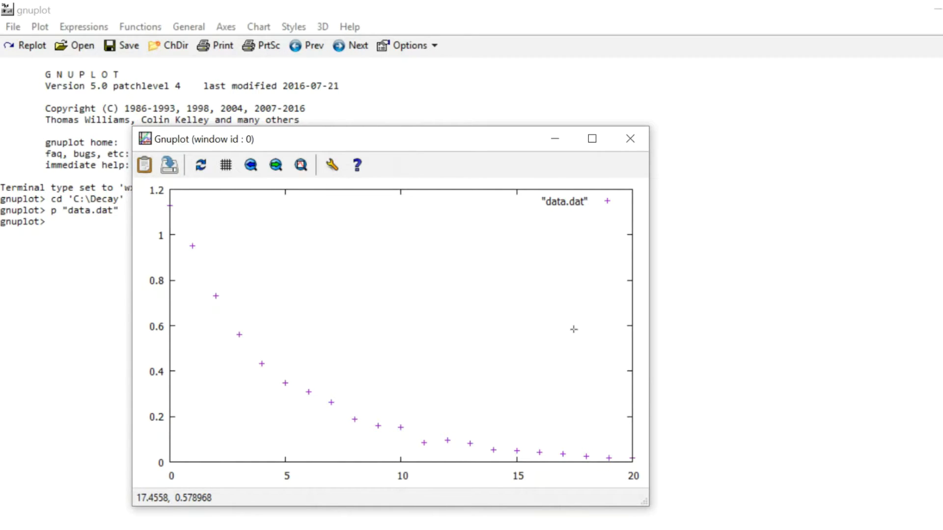
pyautogui.moveTo(184, 198)
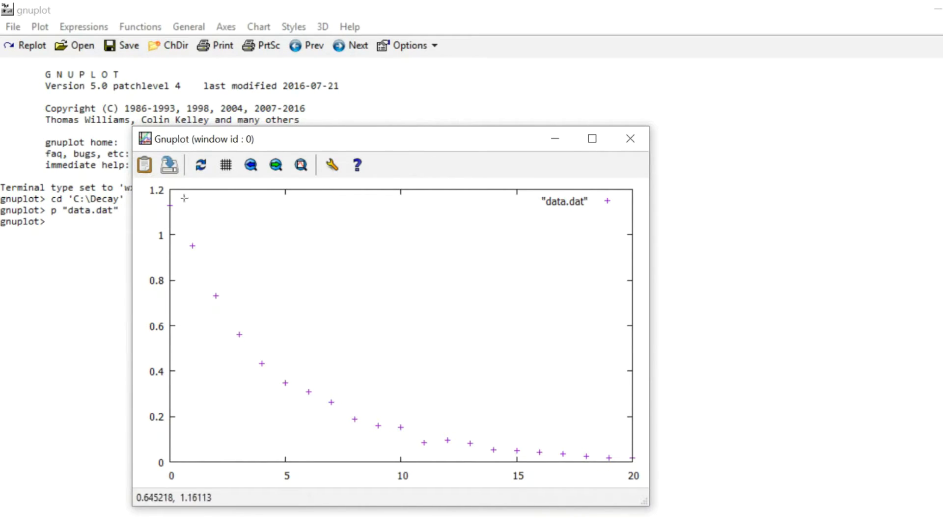
pyautogui.moveTo(183, 212)
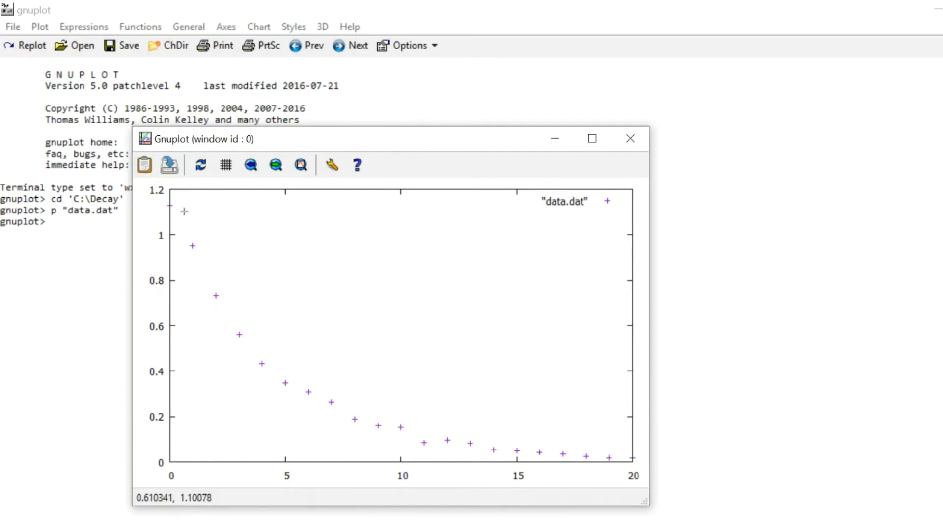
pyautogui.moveTo(189, 258)
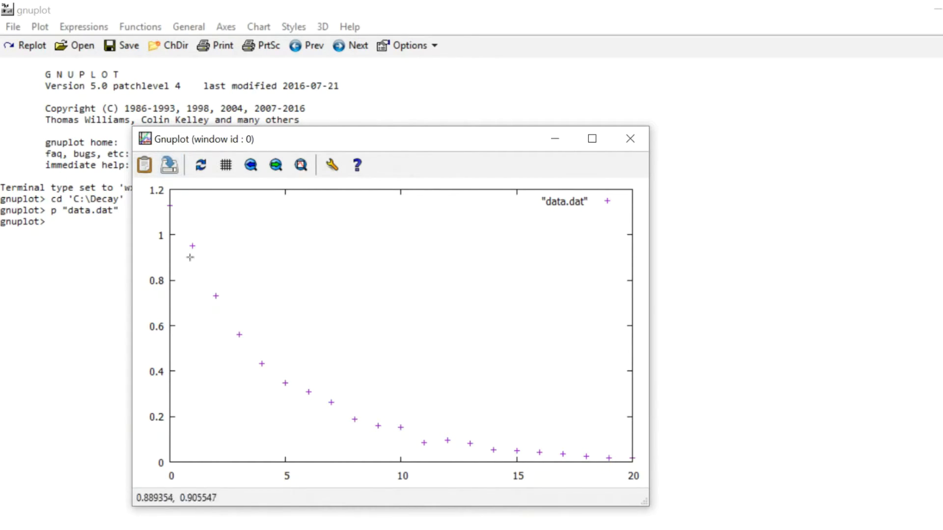
pyautogui.click(630, 140)
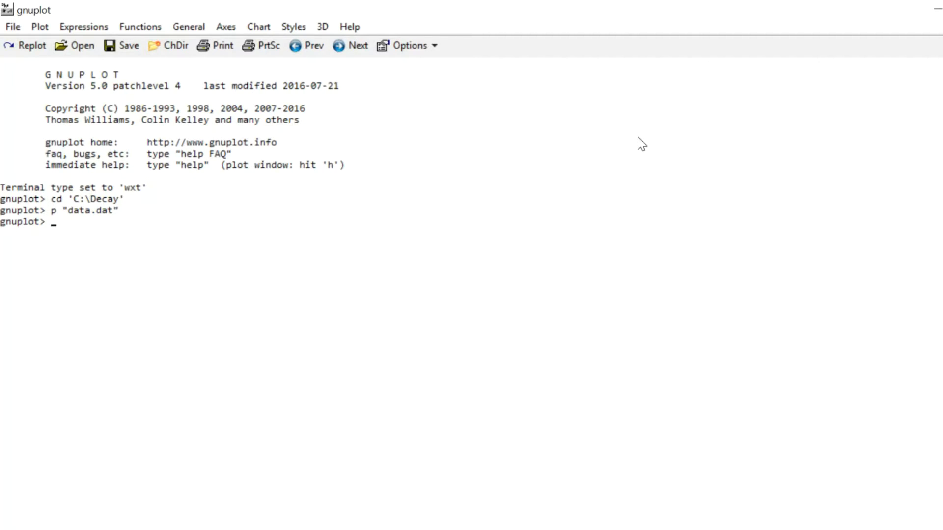
# Step: Define the decay model f(x)=a*exp(-b*x), correcting a mistyped polynomial along the way
pyautogui.write('f')
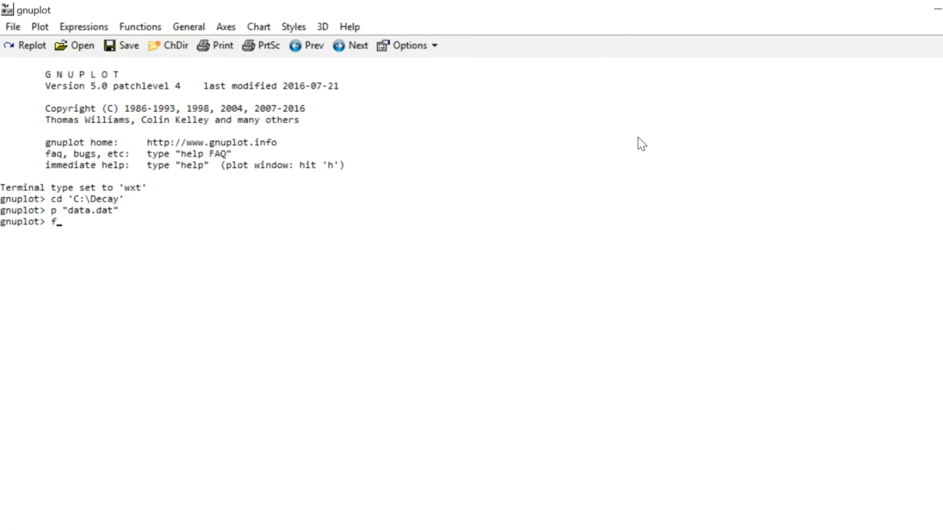
pyautogui.write('(x)')
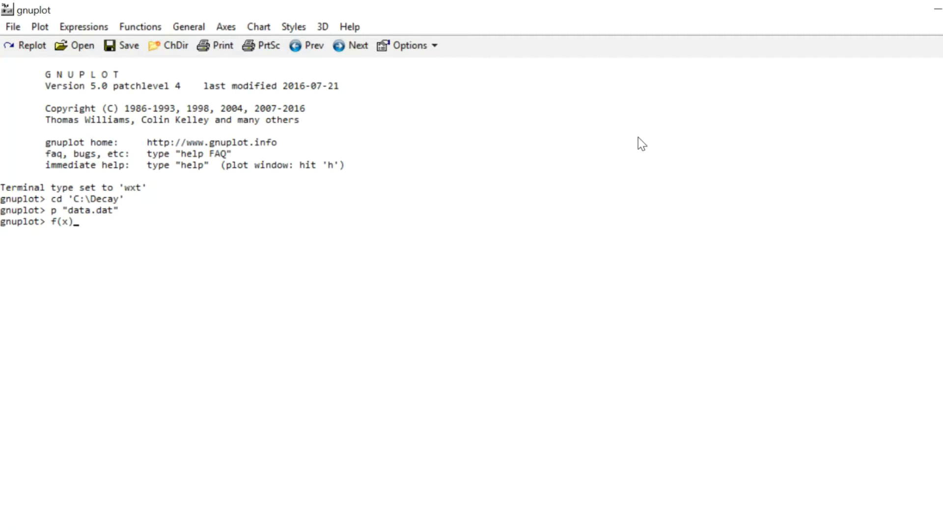
pyautogui.write('=')
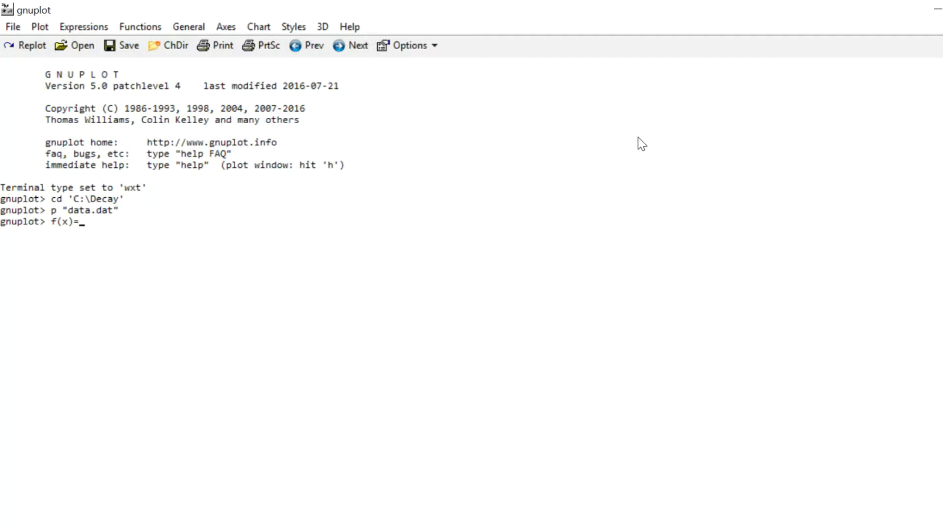
pyautogui.write('a*x+')
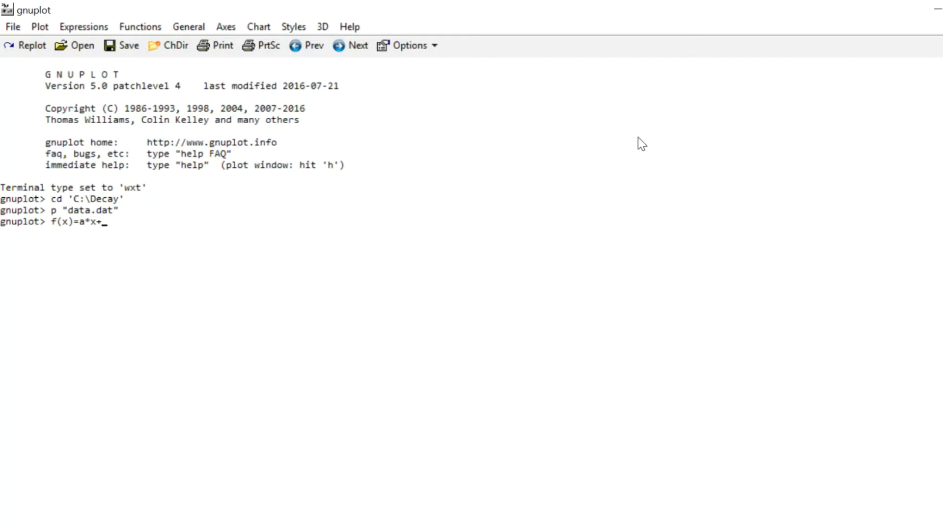
pyautogui.write('b')
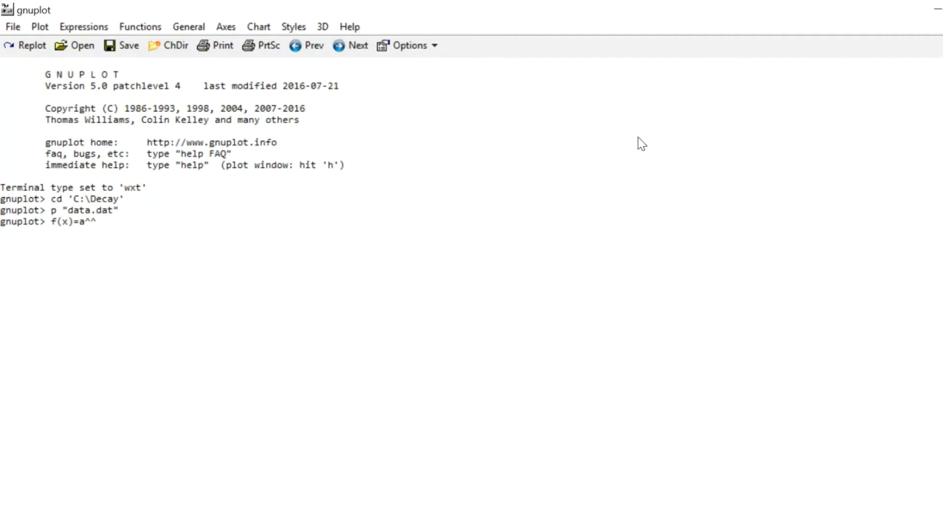
pyautogui.press('Backspace')
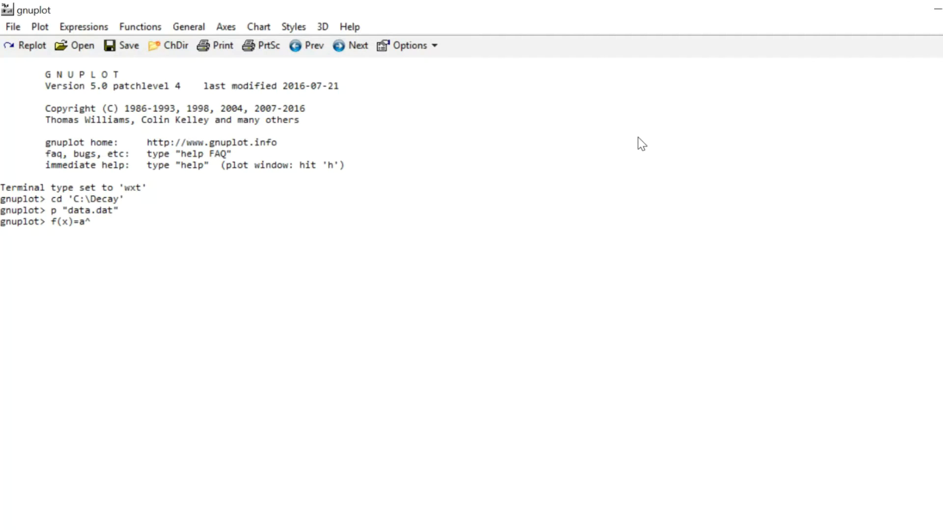
pyautogui.press('Backspace')
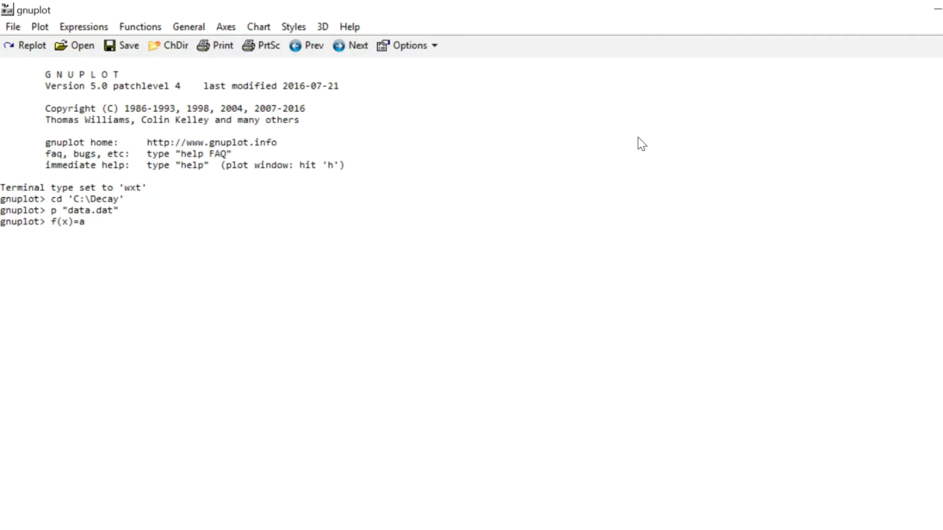
pyautogui.write('**')
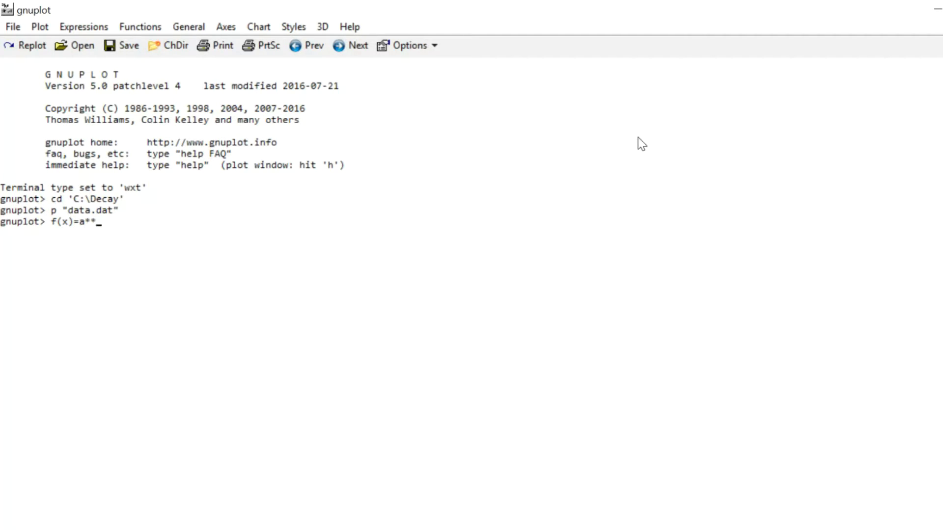
pyautogui.write('2')
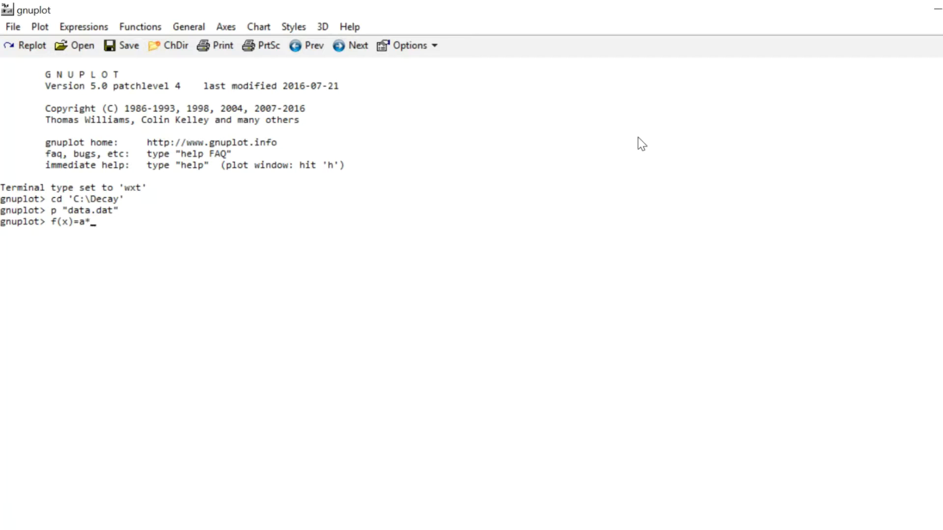
pyautogui.write('exp(')
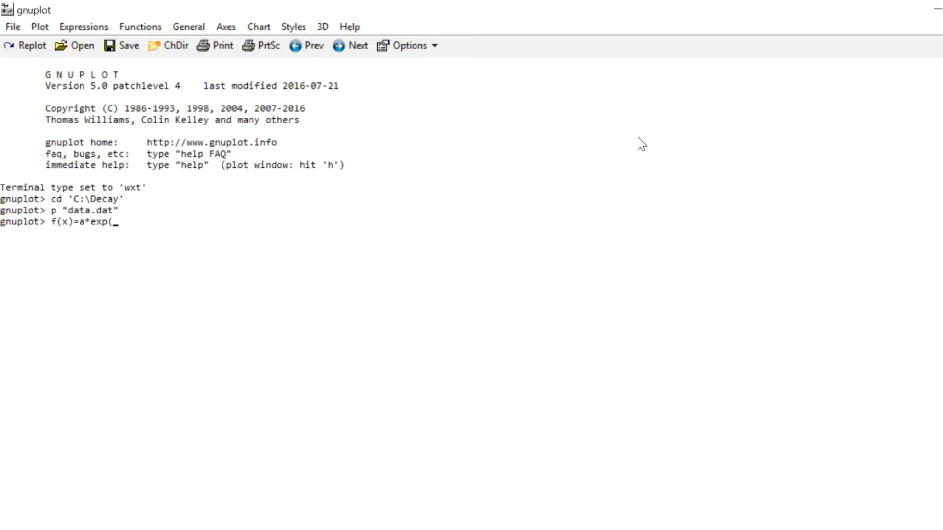
pyautogui.write('-b*x')
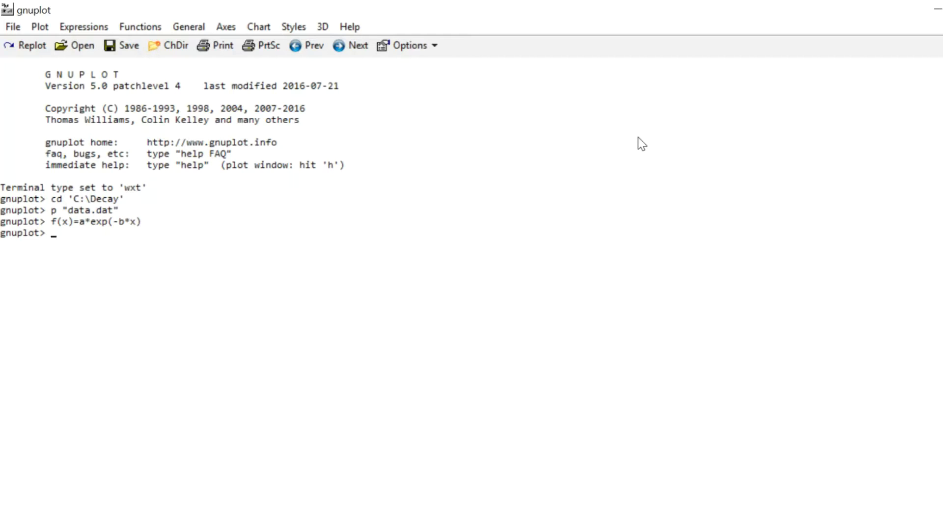
# Step: Attempt plot f(x), which fails because variable a is undefined
pyautogui.write('plot f(x)')
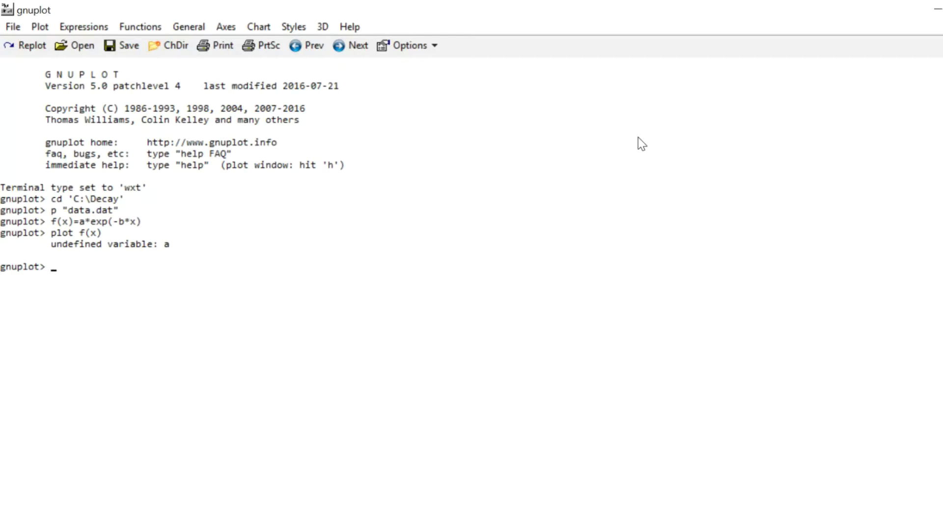
# Step: Run fit f(x) "data.dat" using 1:2 via a,b, converging to a=1.13914, b=0.221776
pyautogui.write('fit f')
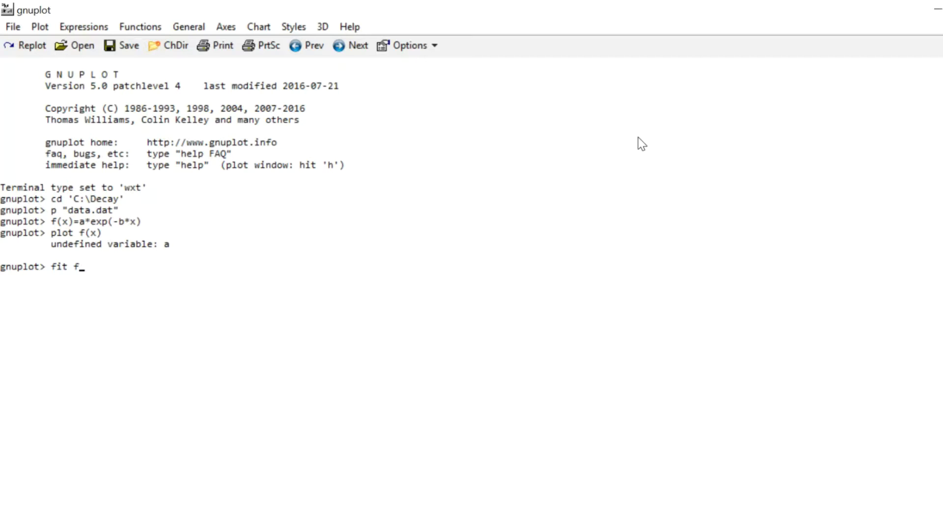
pyautogui.write('(x)')
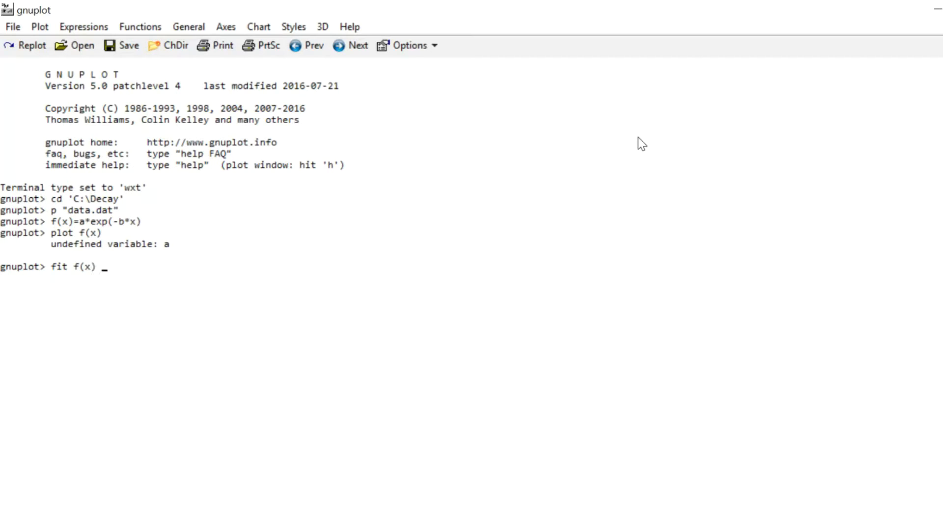
pyautogui.write('"data.dat" using')
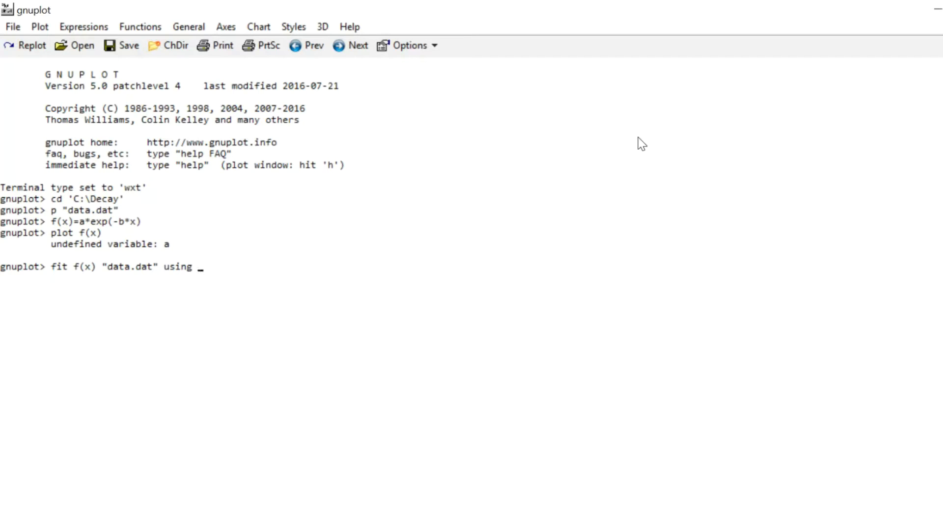
pyautogui.write('1:2')
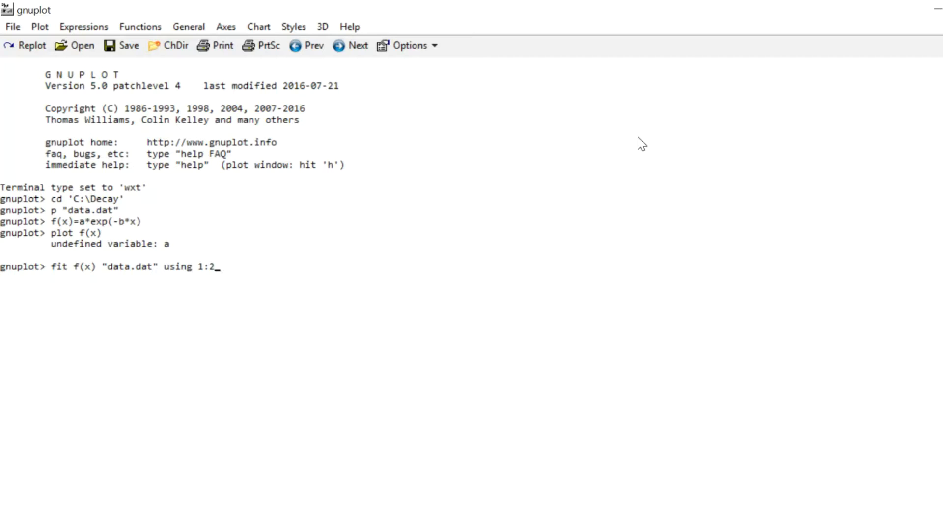
pyautogui.write('vi')
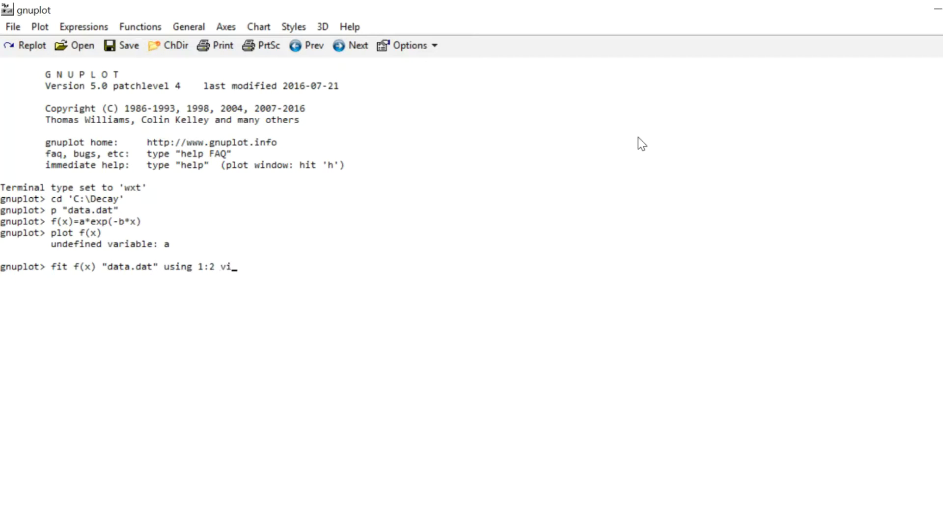
pyautogui.write('a')
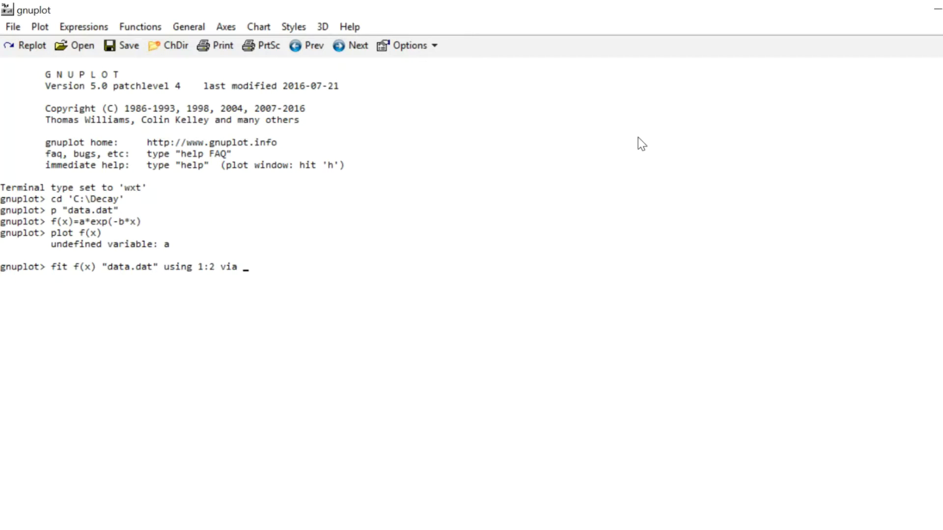
pyautogui.write('a,')
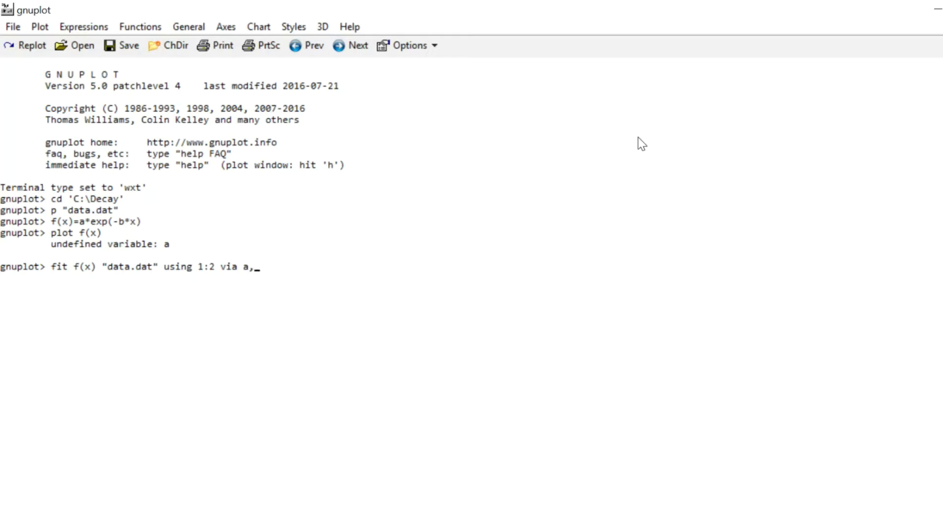
pyautogui.write('b')
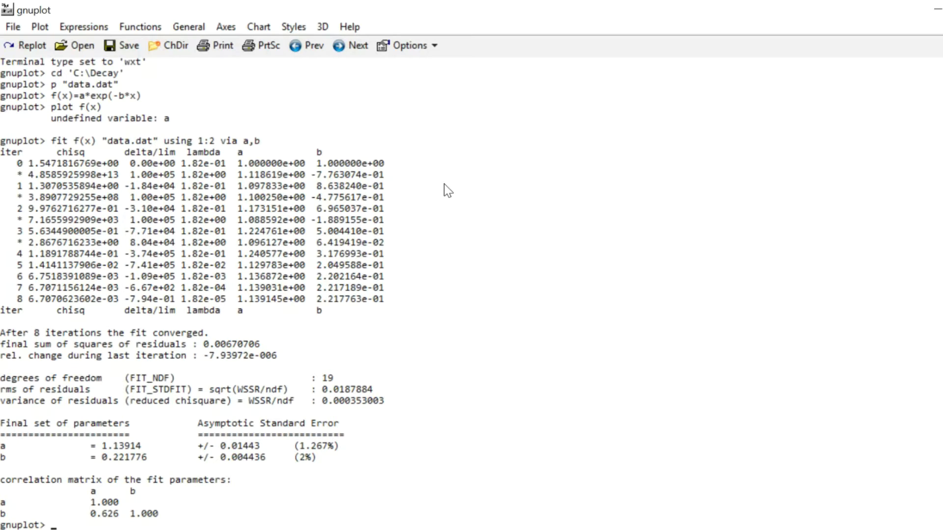
pyautogui.moveTo(190, 353)
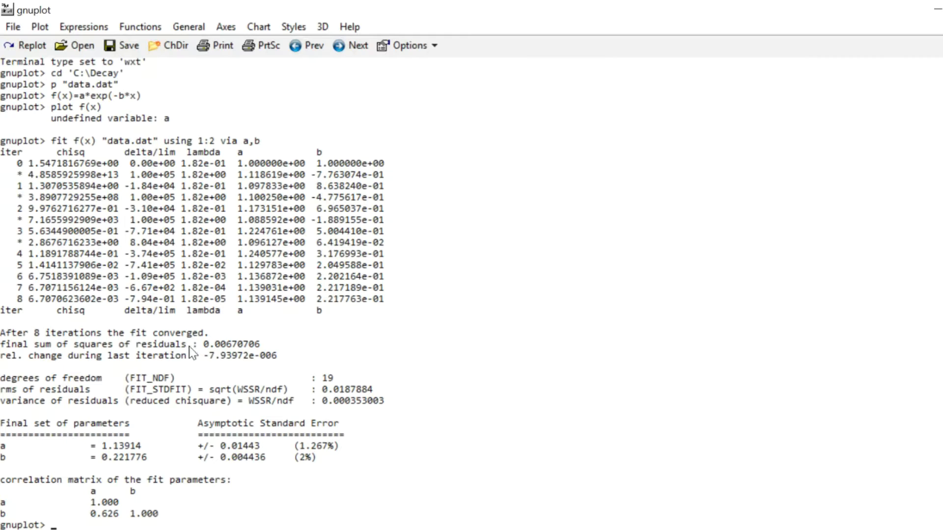
pyautogui.moveTo(285, 347)
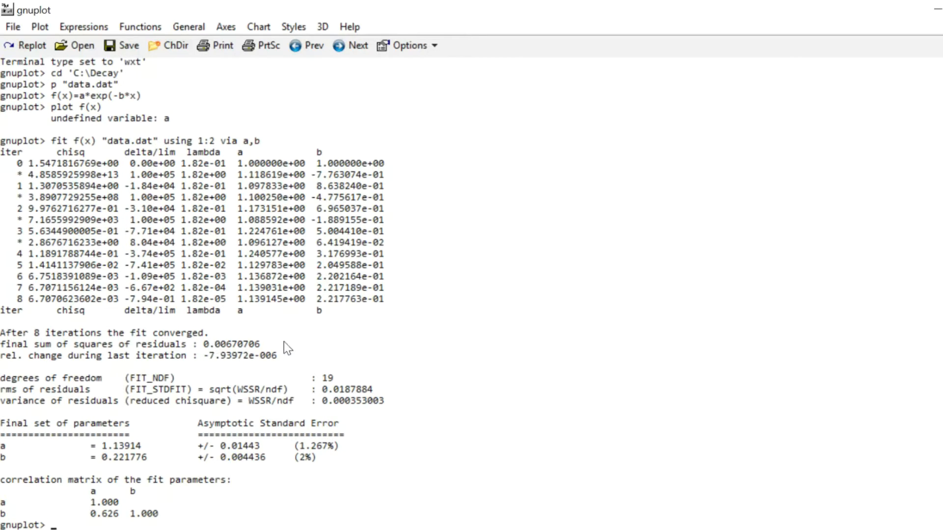
pyautogui.moveTo(292, 353)
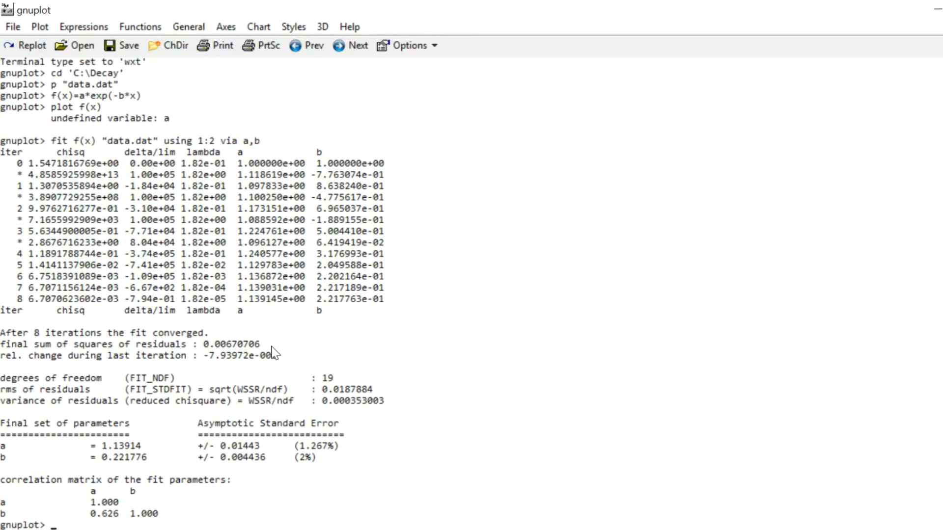
pyautogui.moveTo(297, 357)
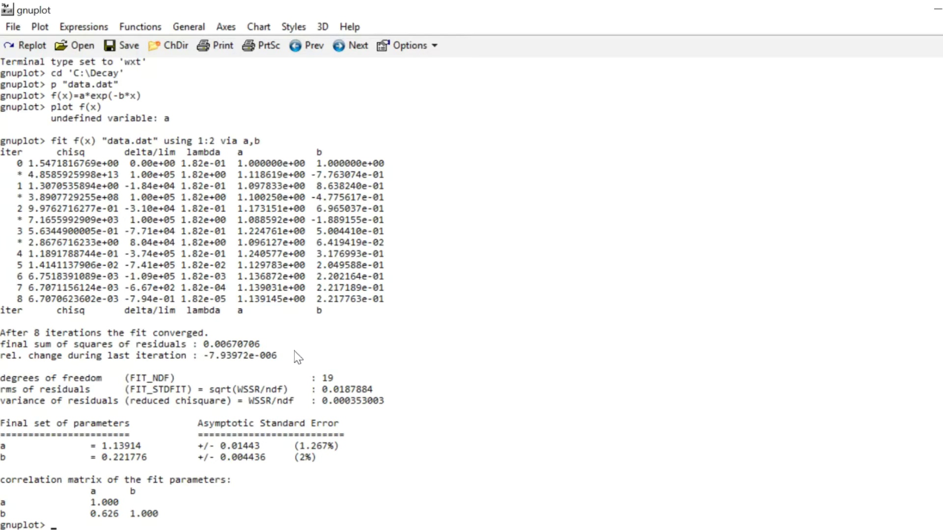
pyautogui.moveTo(288, 359)
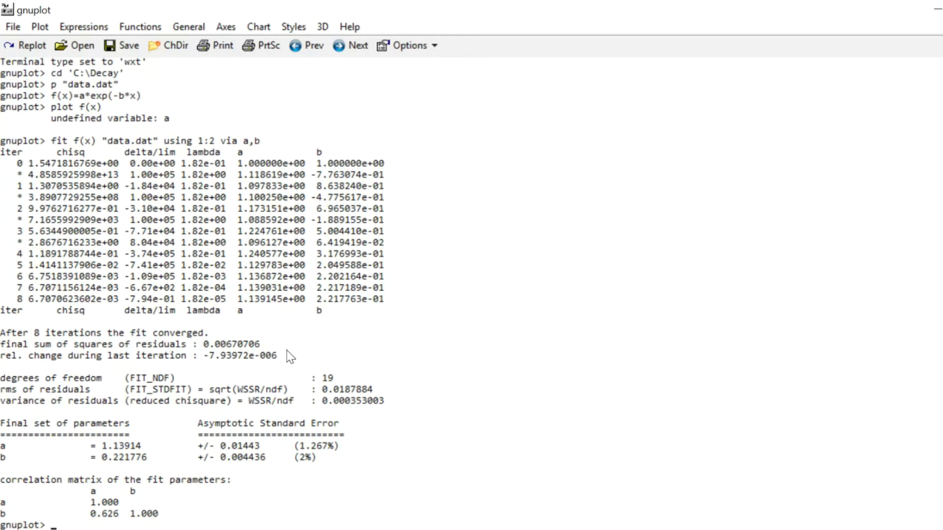
pyautogui.moveTo(259, 353)
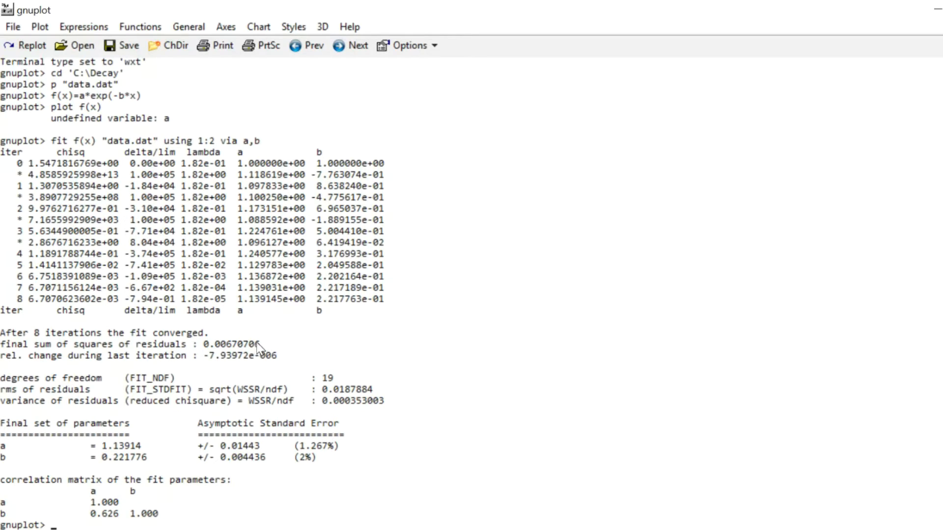
pyautogui.moveTo(285, 335)
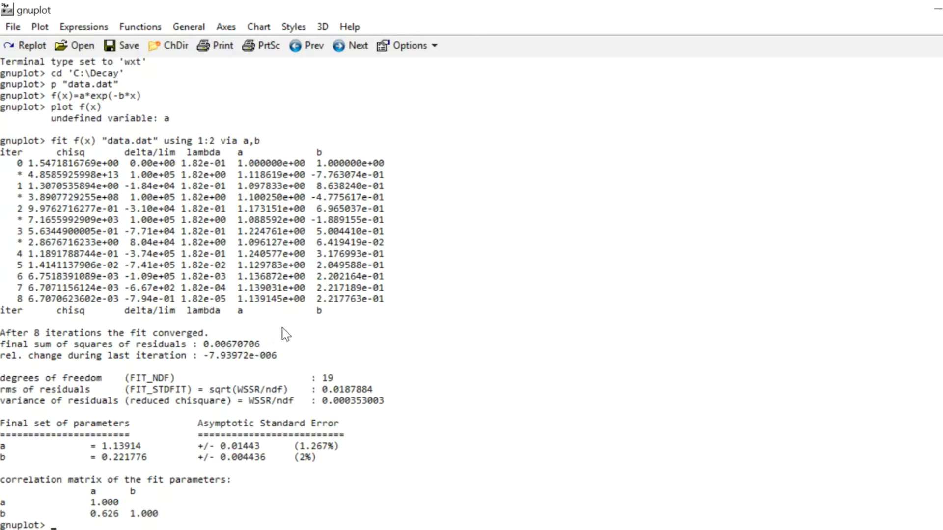
pyautogui.moveTo(86, 432)
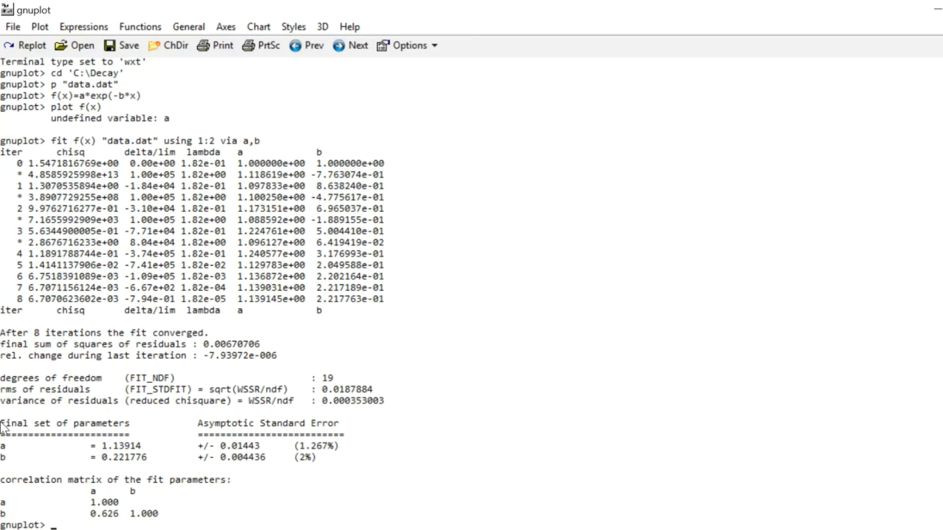
pyautogui.moveTo(109, 465)
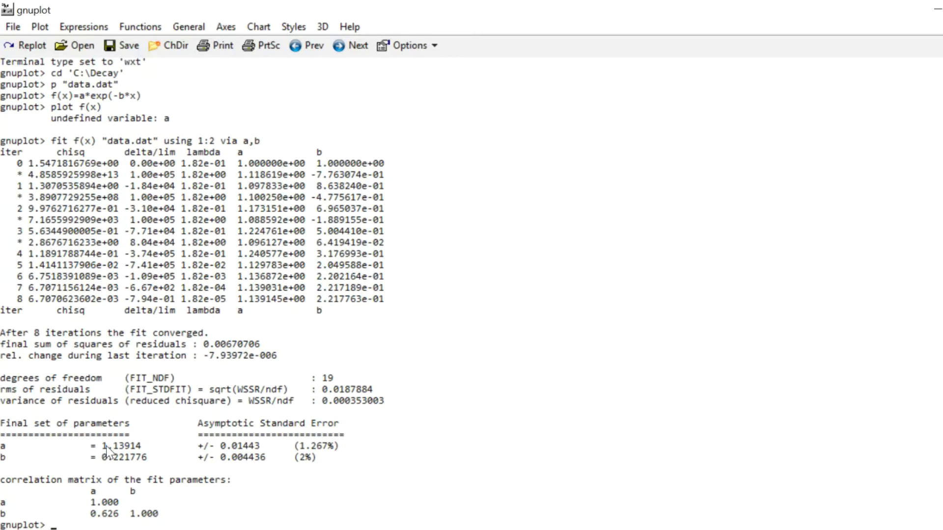
pyautogui.moveTo(8, 470)
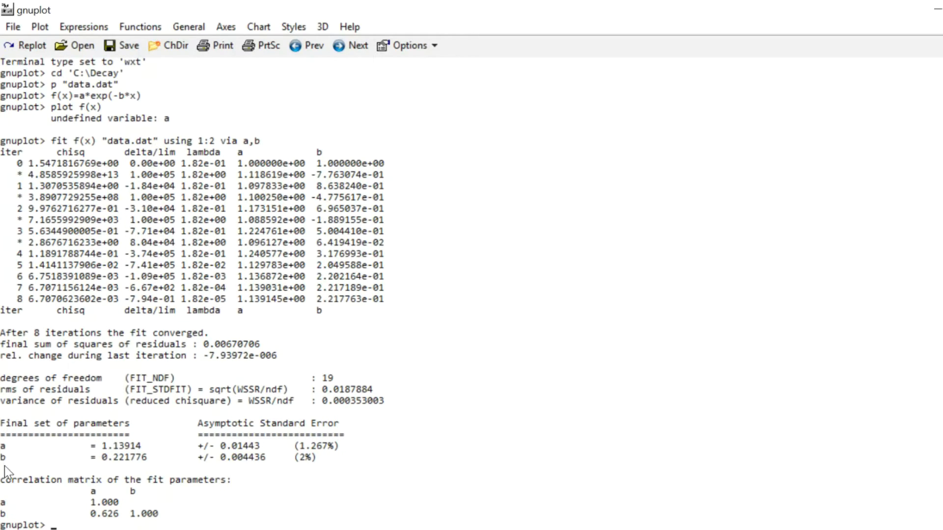
pyautogui.moveTo(113, 485)
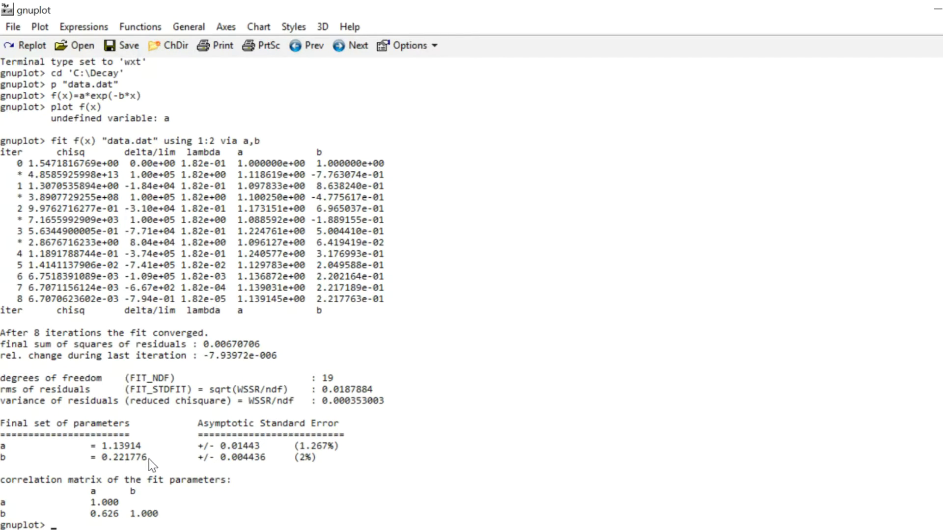
pyautogui.moveTo(166, 462)
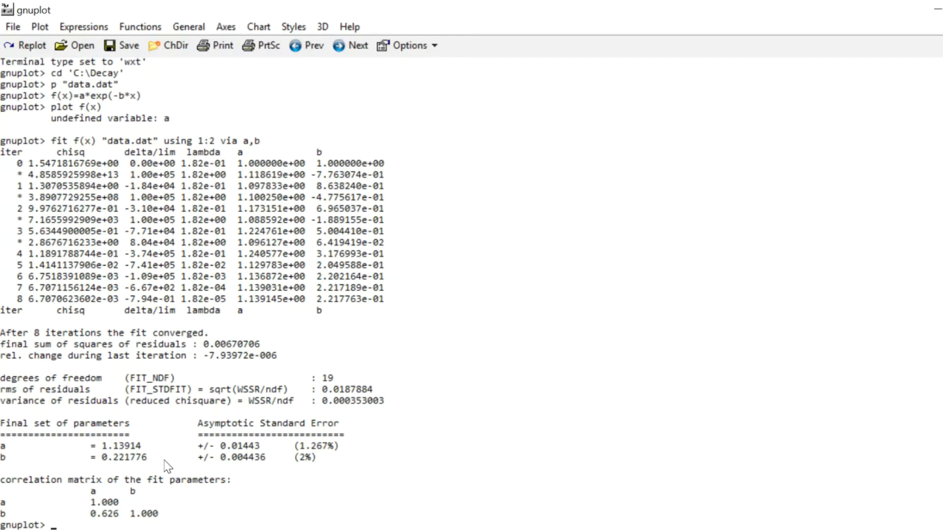
# Step: Run plot "data.dat", f(x) so the fitted curve overlays the data points
pyautogui.write('plot')
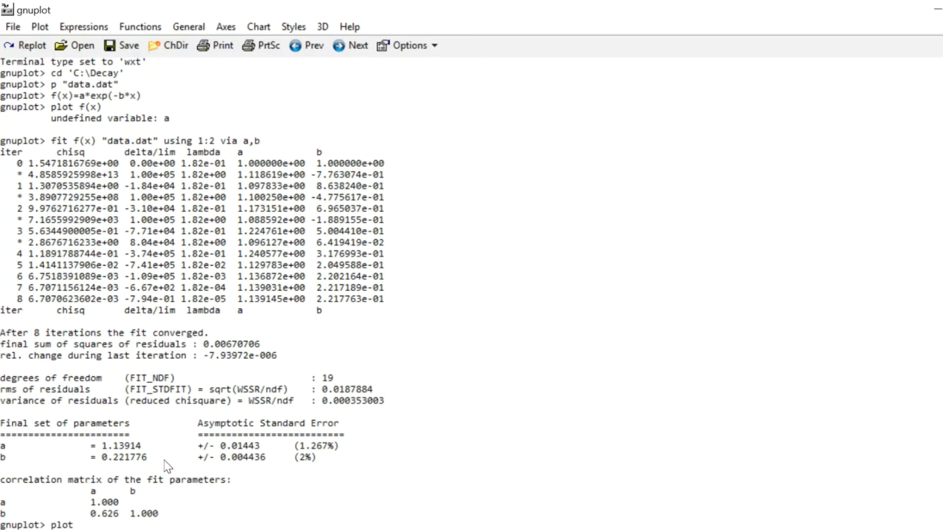
pyautogui.write('"data.dat')
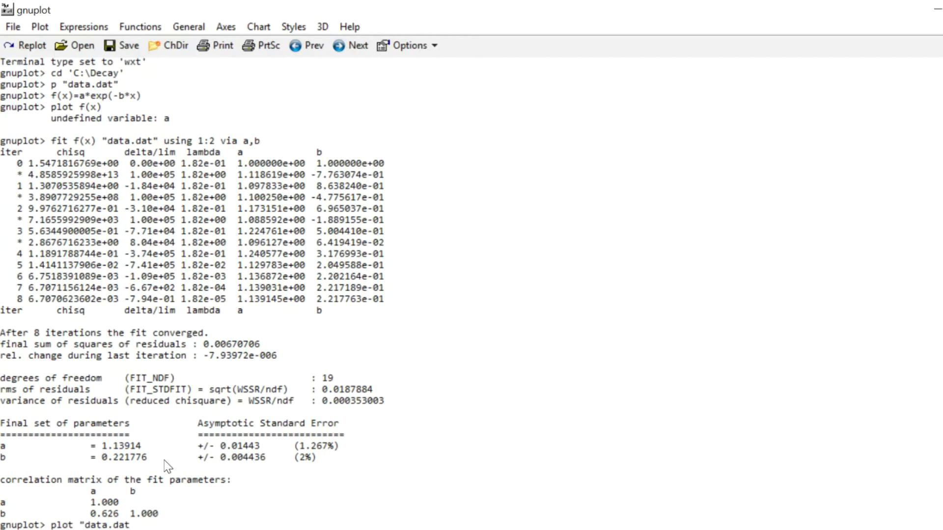
pyautogui.write(',')
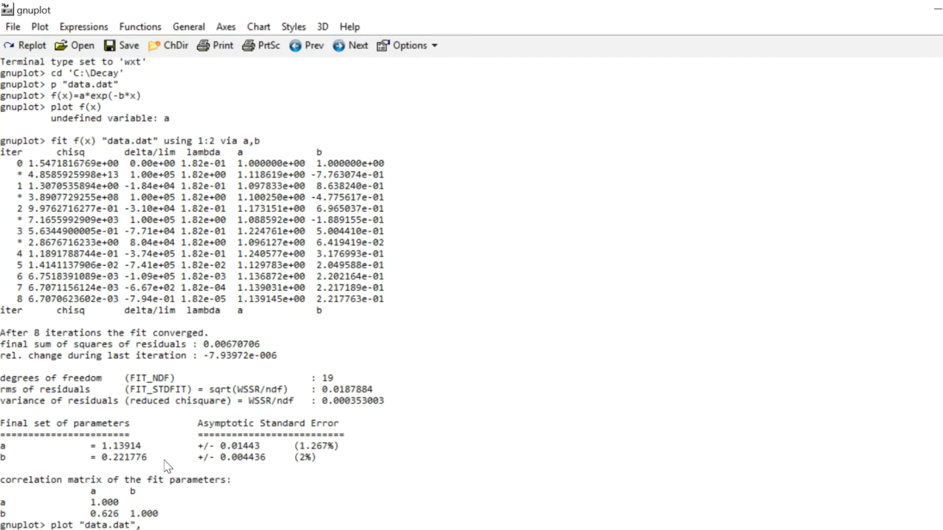
pyautogui.press('Return')
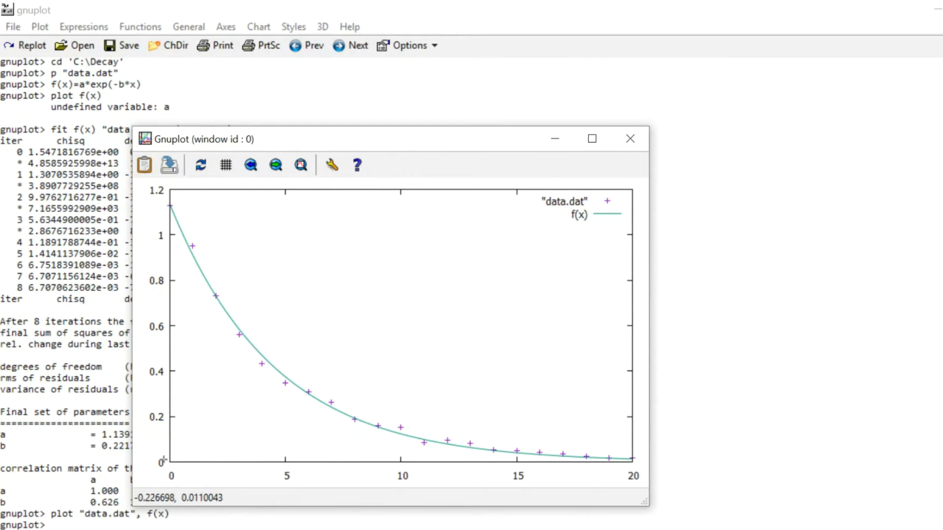
pyautogui.moveTo(84, 489)
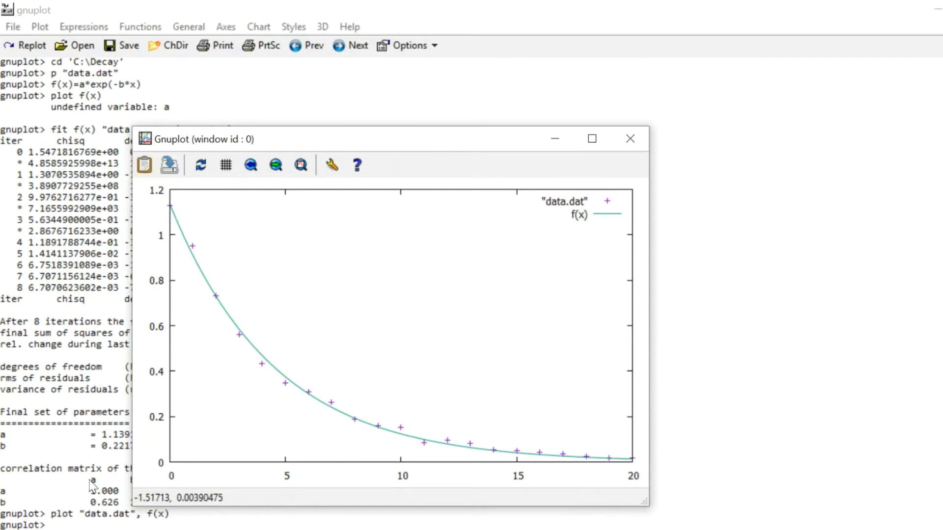
pyautogui.moveTo(203, 222)
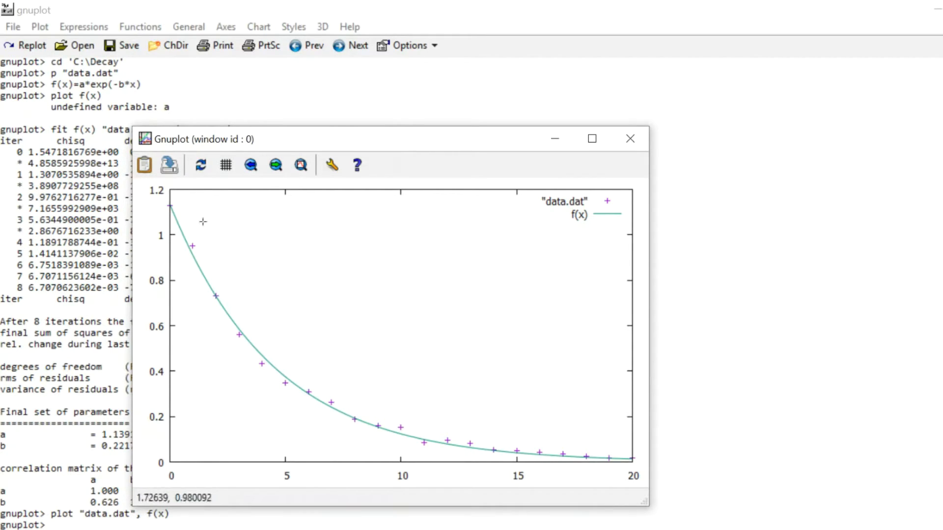
pyautogui.moveTo(192, 245)
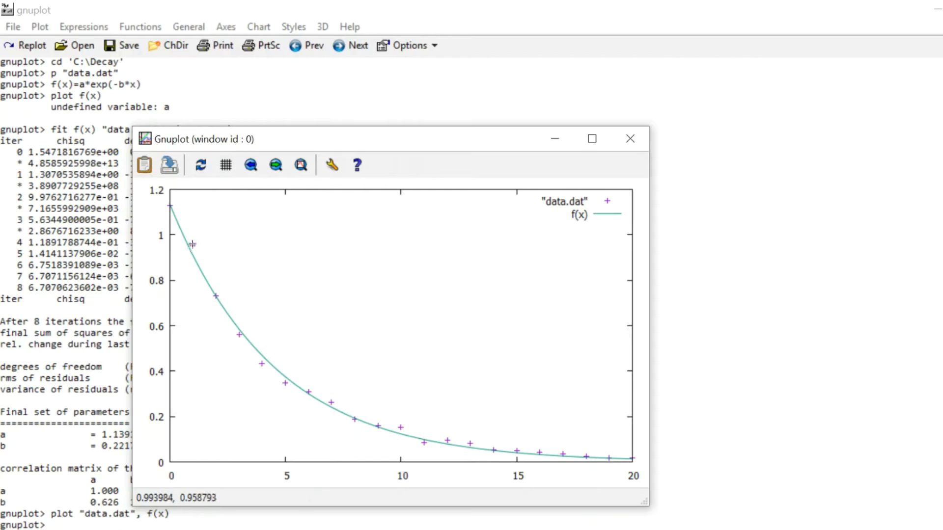
pyautogui.moveTo(240, 348)
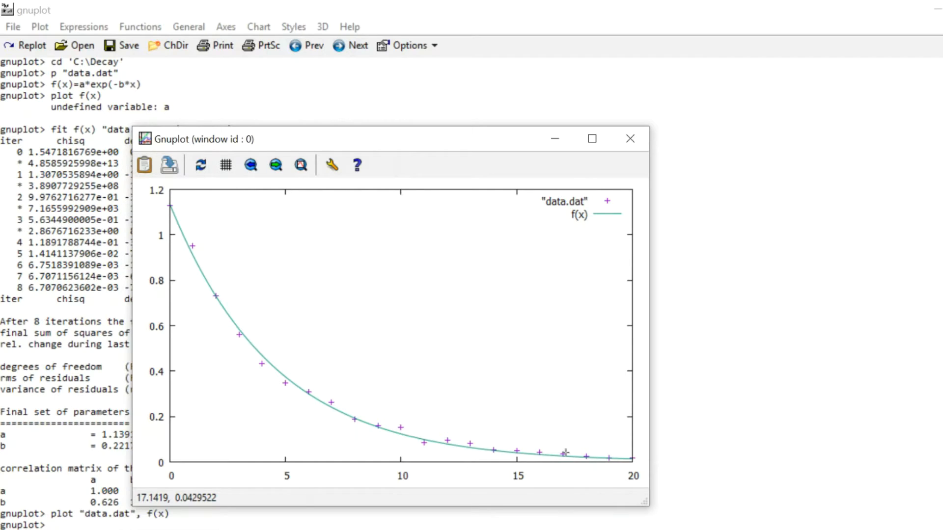
pyautogui.moveTo(721, 256)
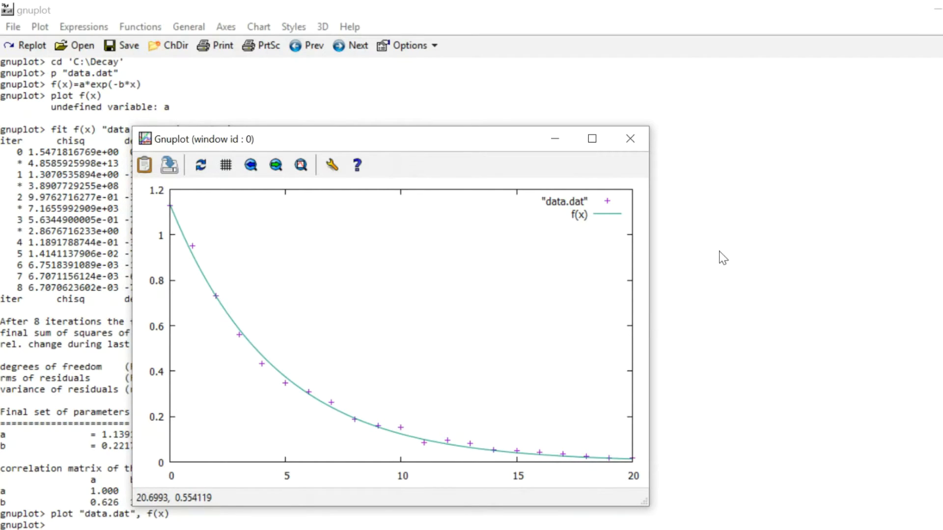
# Step: Refocus the console and plot dataErrors.dat with vertical error bars
pyautogui.click(630, 138)
pyautogui.write('plot "dataErrors.dat" w errorbars')
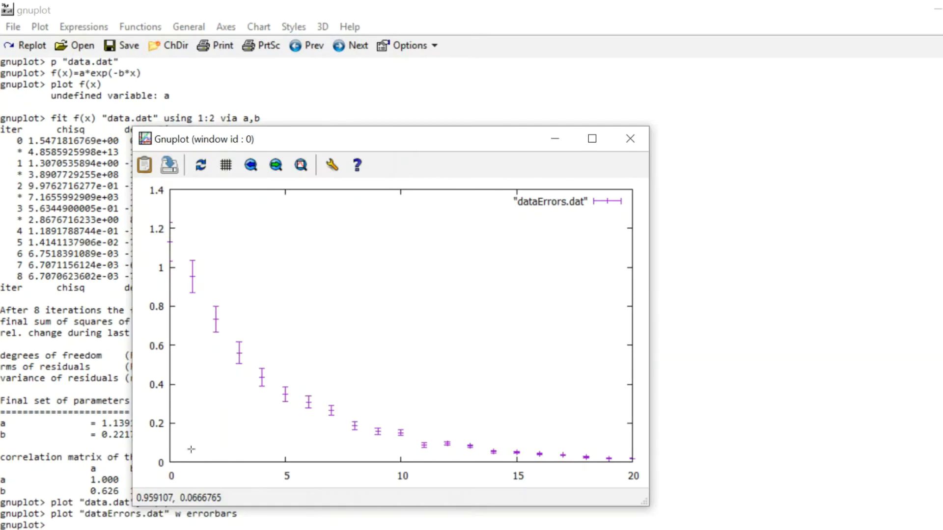
pyautogui.moveTo(193, 225)
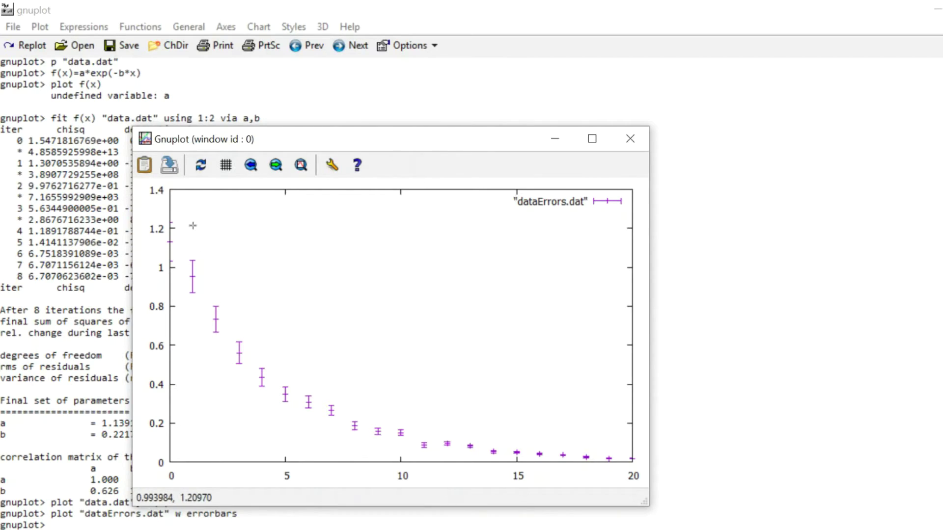
pyautogui.moveTo(581, 462)
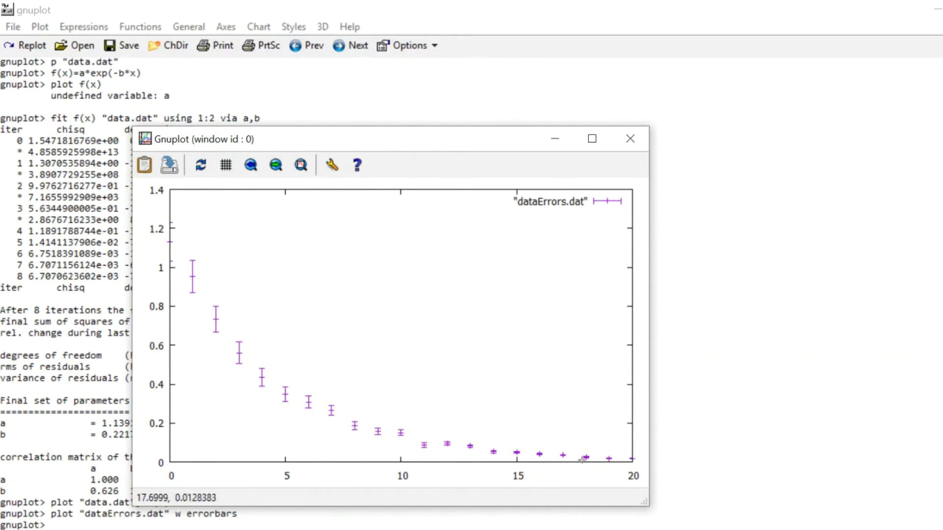
pyautogui.moveTo(626, 456)
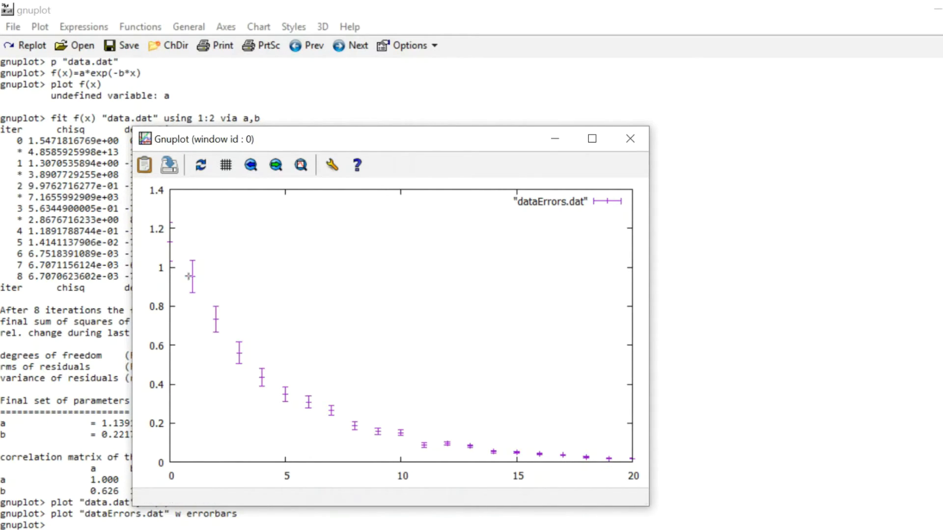
pyautogui.moveTo(229, 300)
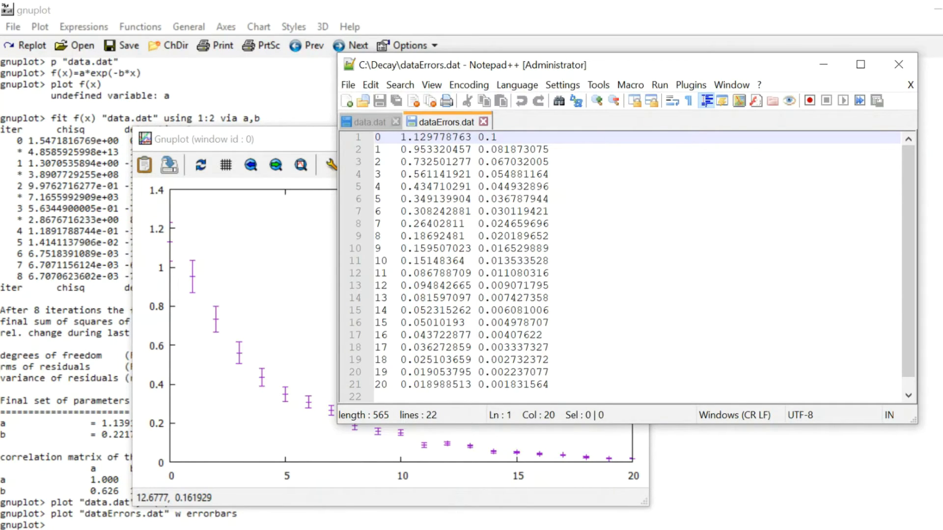
pyautogui.moveTo(897, 65)
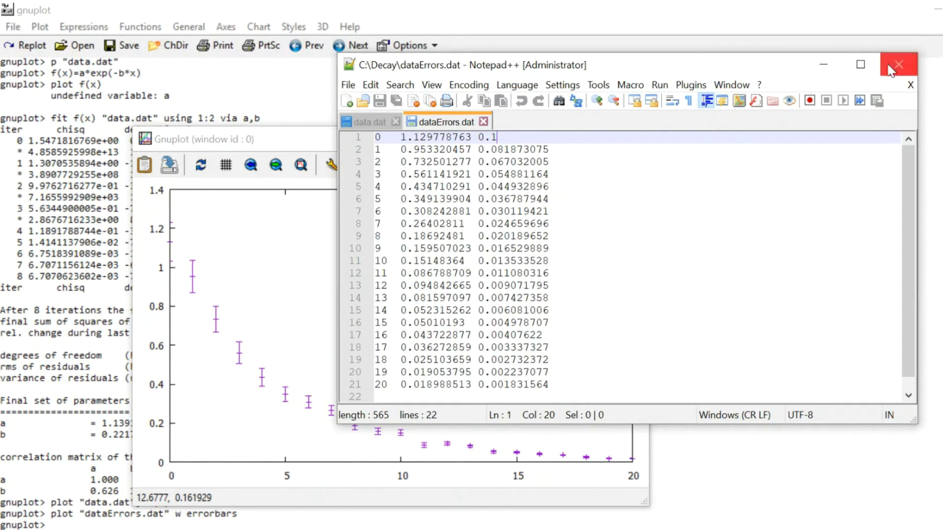
# Step: Close Notepad++ after checking dataErrors.dat's x, value and uncertainty columns
pyautogui.click(899, 63)
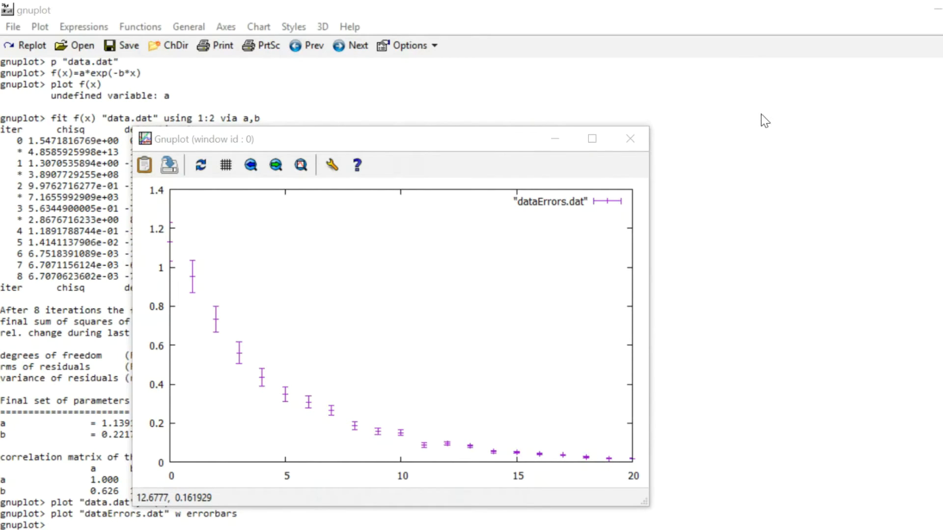
pyautogui.moveTo(702, 164)
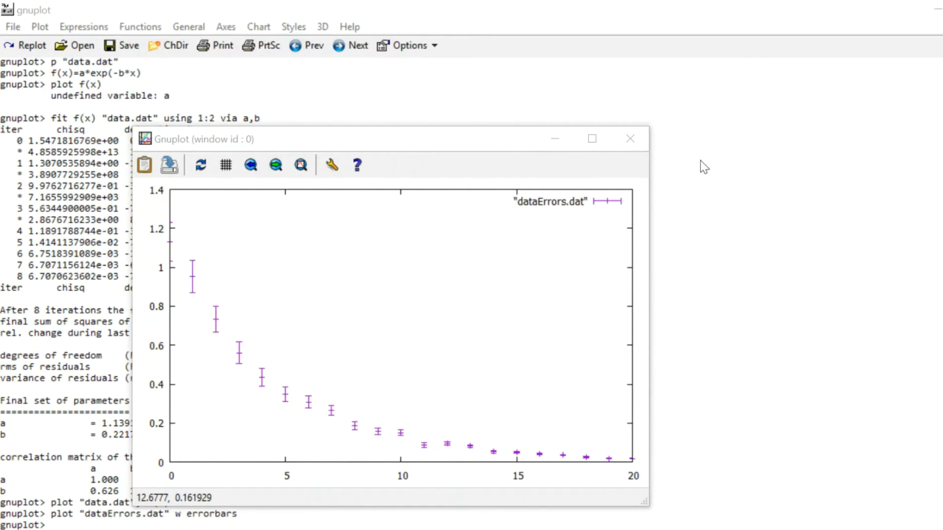
# Step: Run fit f(x) "dataErrors.dat" using 1:2:3 yerrors via a,b for a weighted fit
pyautogui.click(631, 138)
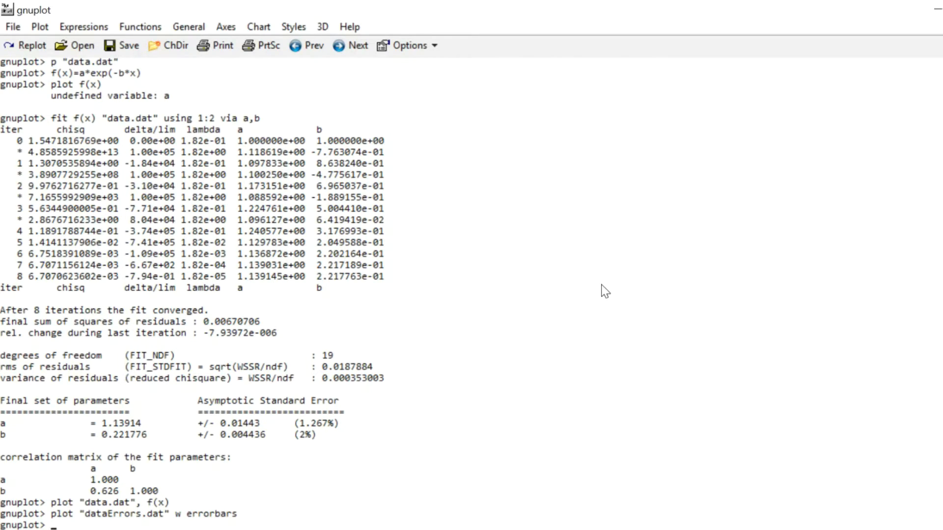
pyautogui.write('fit')
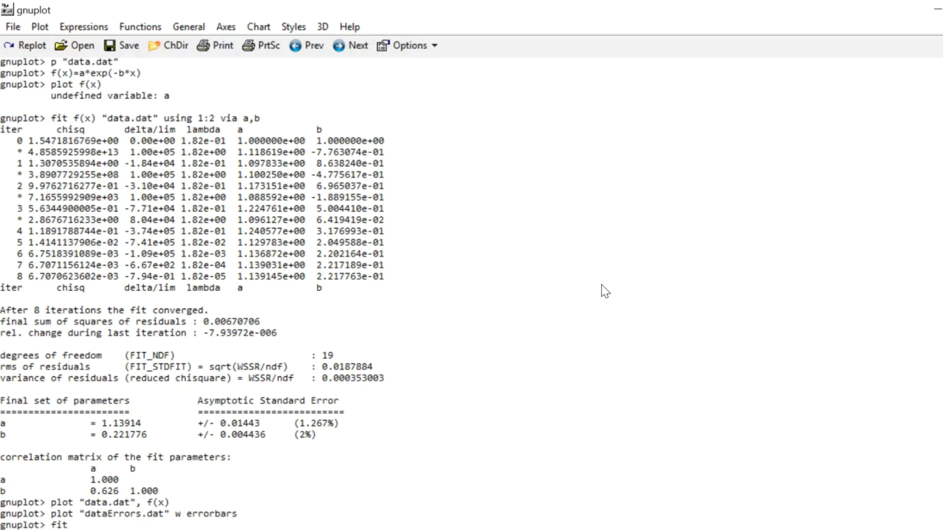
pyautogui.write('f(x)')
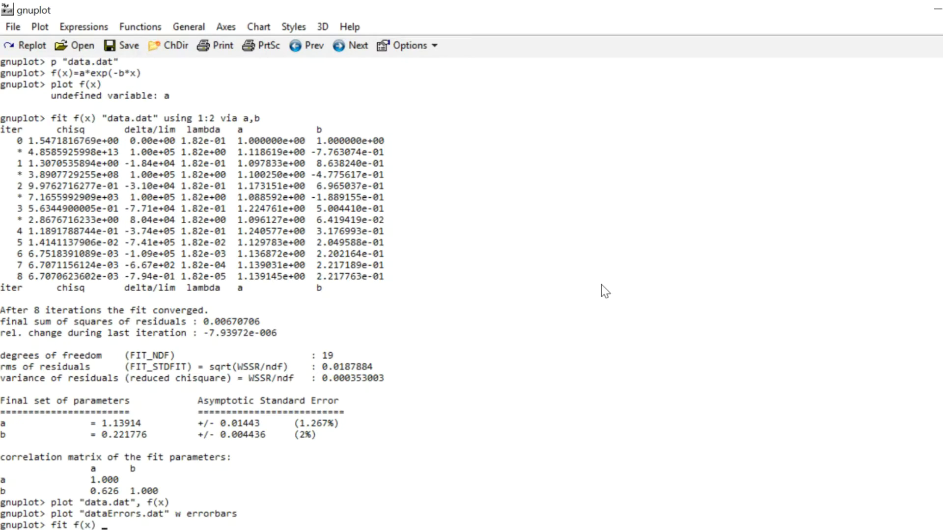
pyautogui.write('"dataErrors.dat')
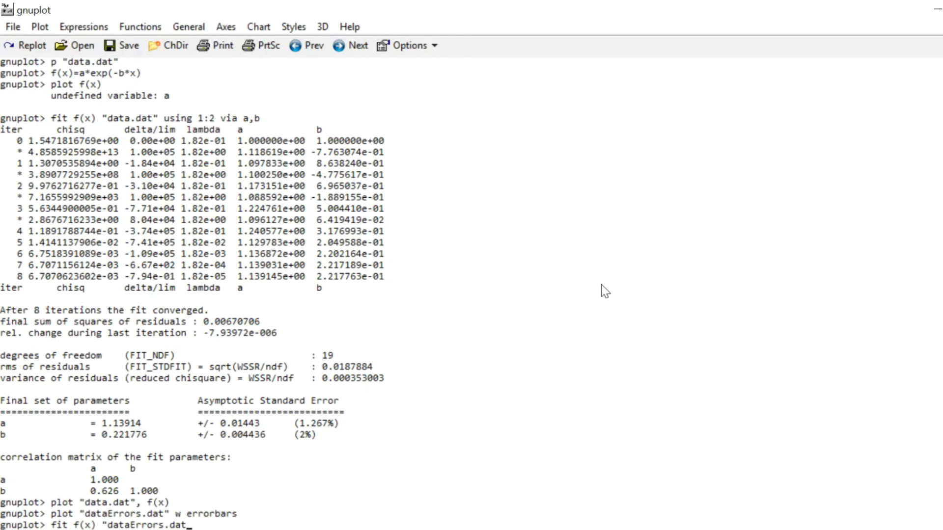
pyautogui.write('" using')
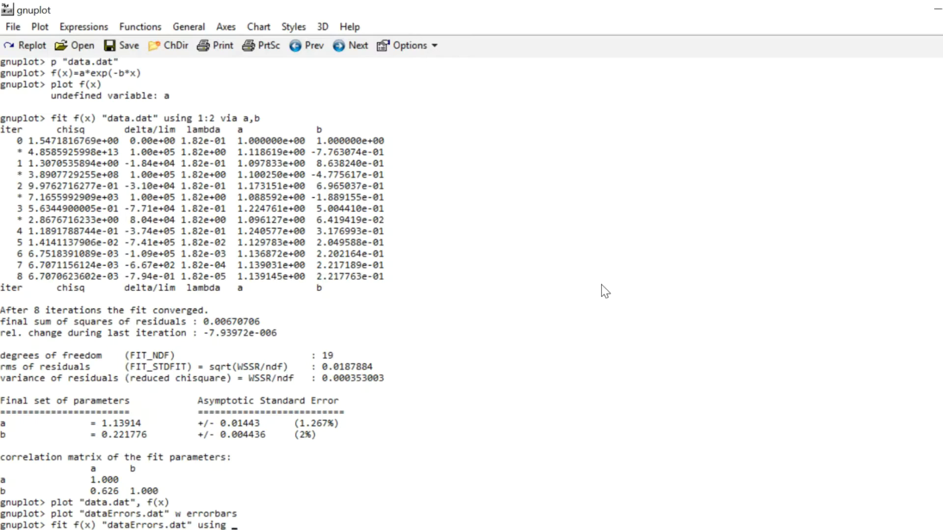
pyautogui.write('1:2:3')
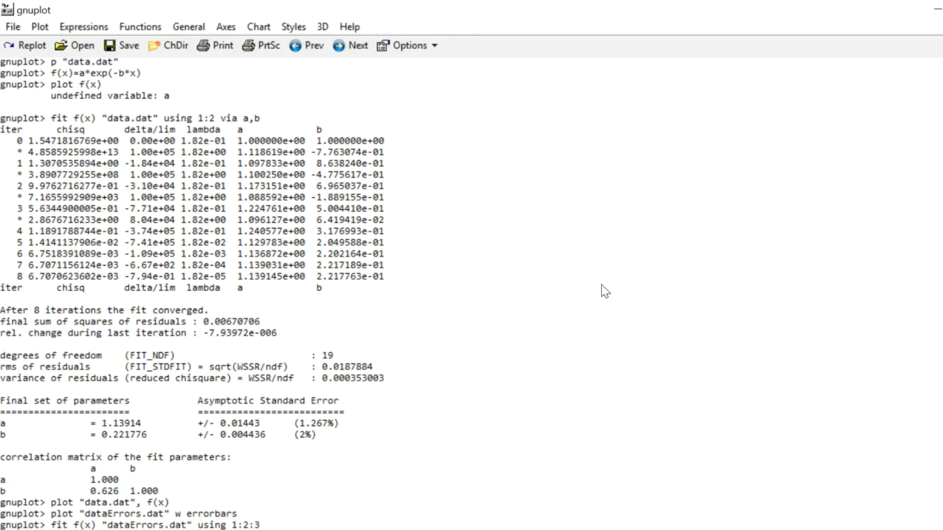
pyautogui.write('yerrors')
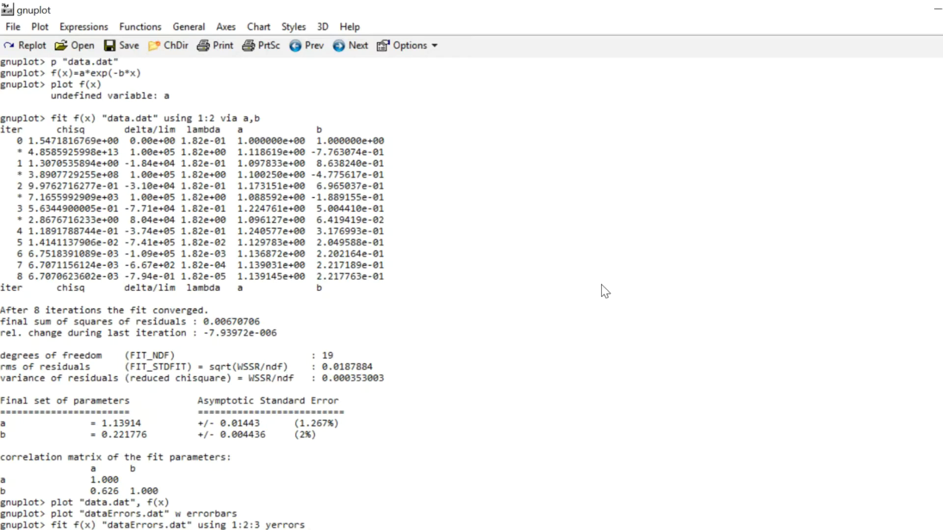
pyautogui.write('via a,b')
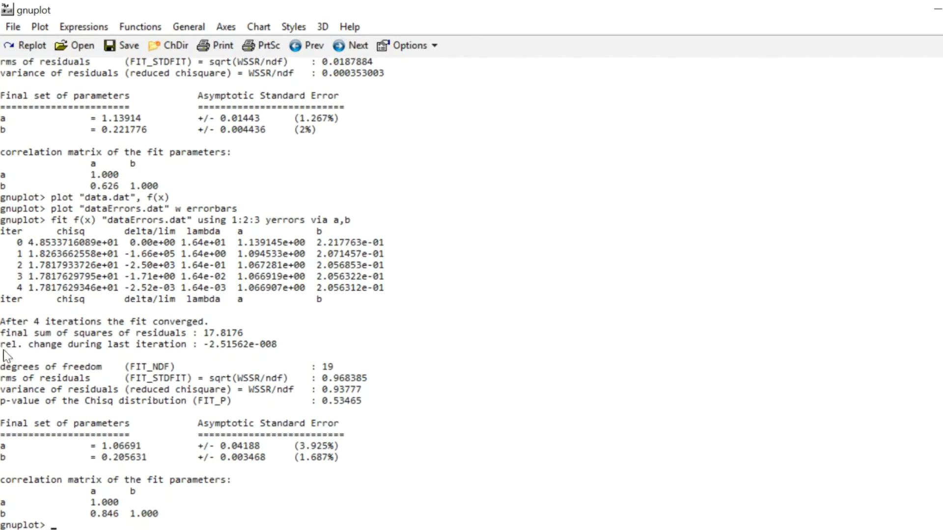
pyautogui.moveTo(138, 344)
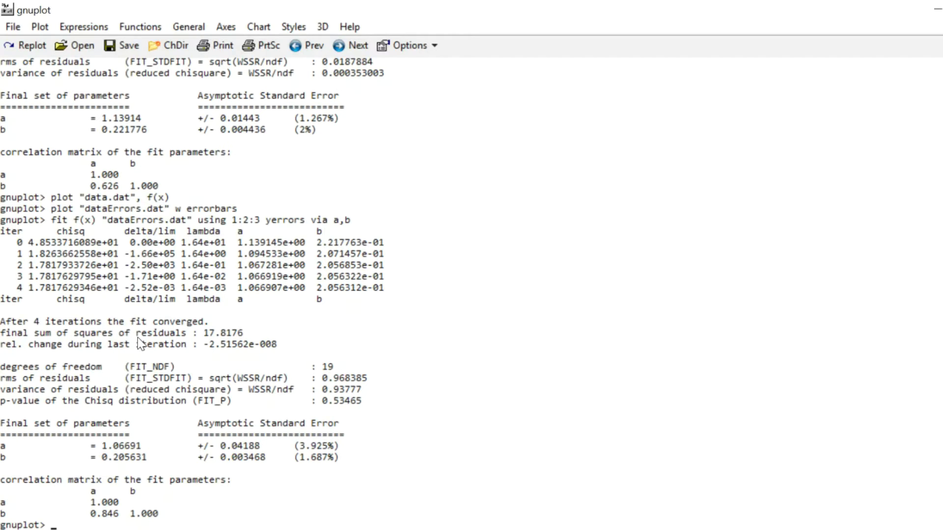
pyautogui.moveTo(212, 342)
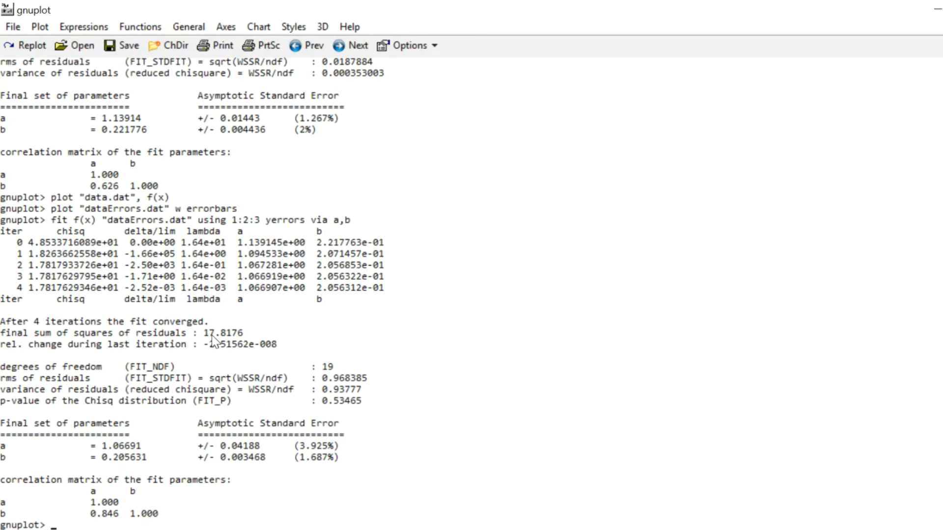
pyautogui.moveTo(212, 347)
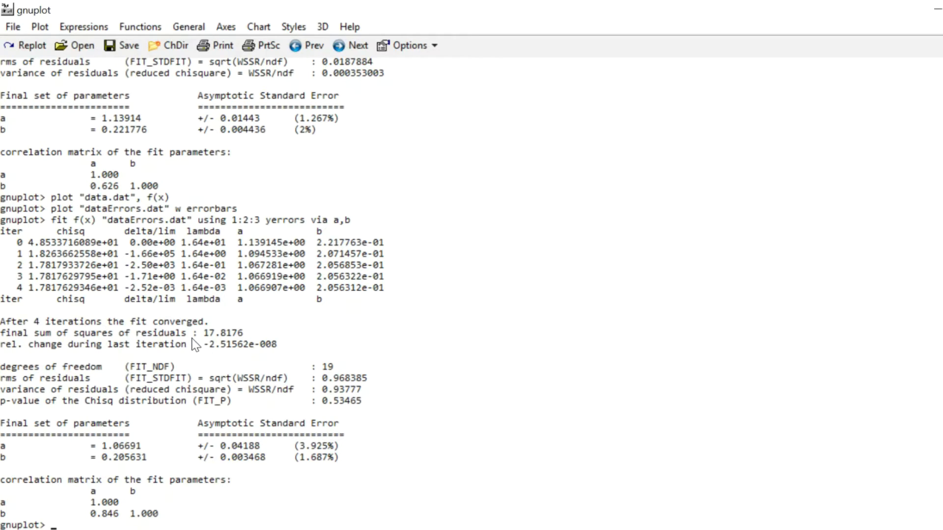
pyautogui.moveTo(210, 345)
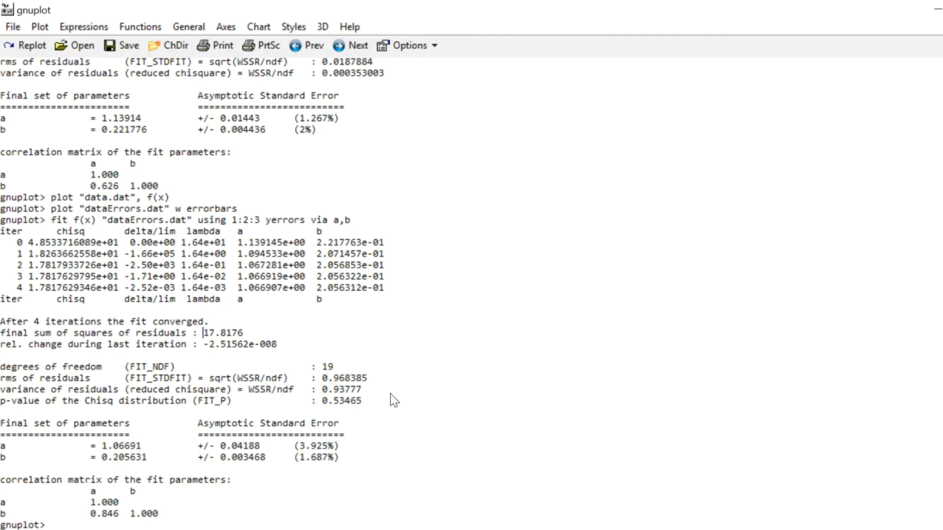
pyautogui.moveTo(14, 401)
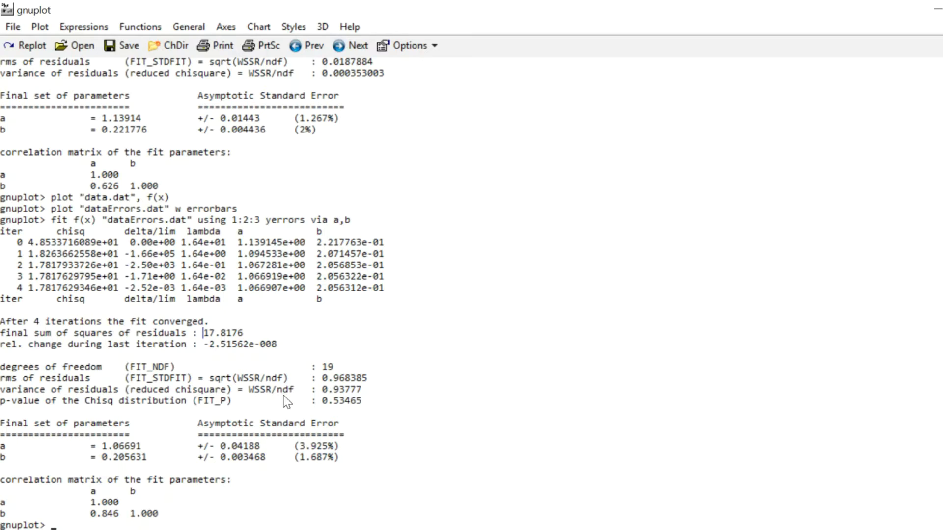
pyautogui.moveTo(307, 373)
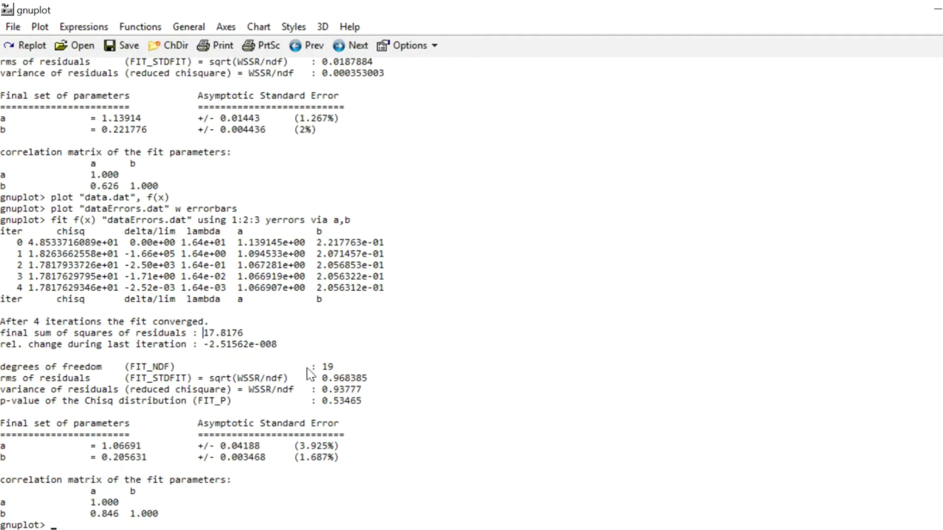
pyautogui.moveTo(351, 381)
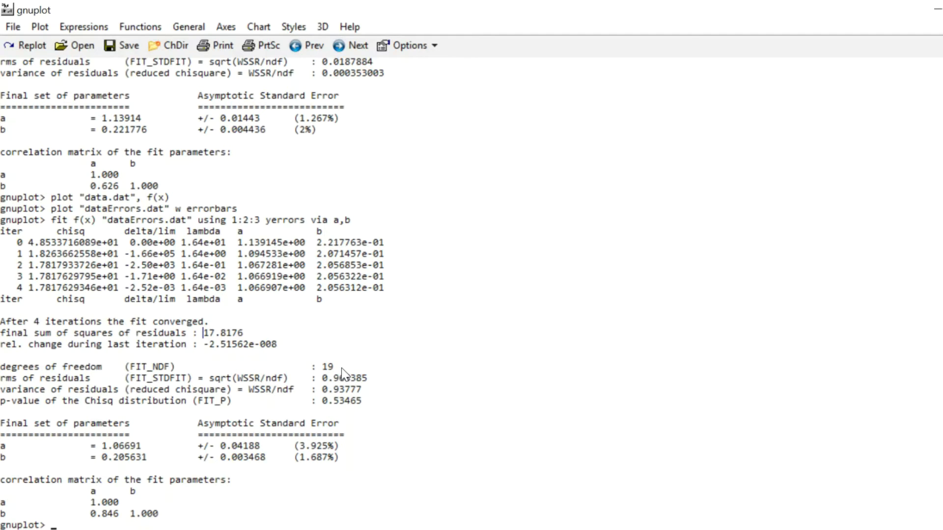
pyautogui.moveTo(328, 394)
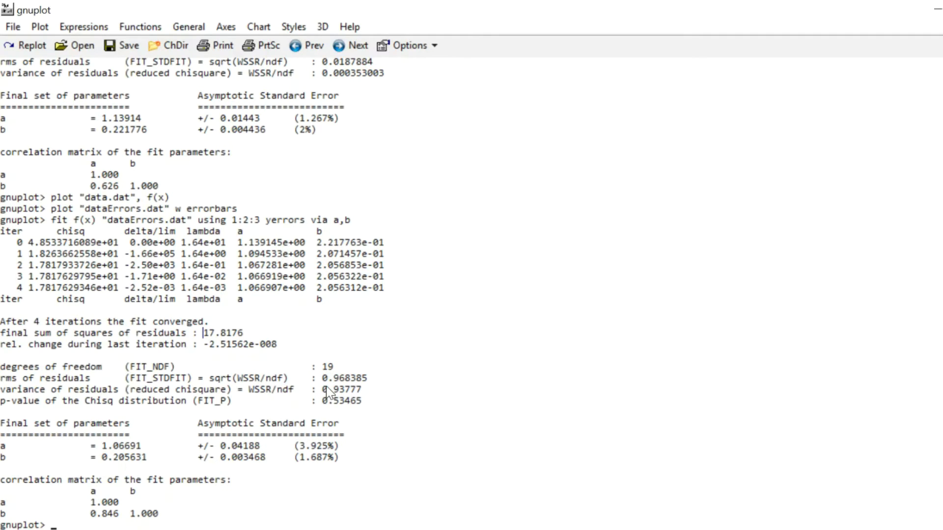
pyautogui.doubleClick(340, 389)
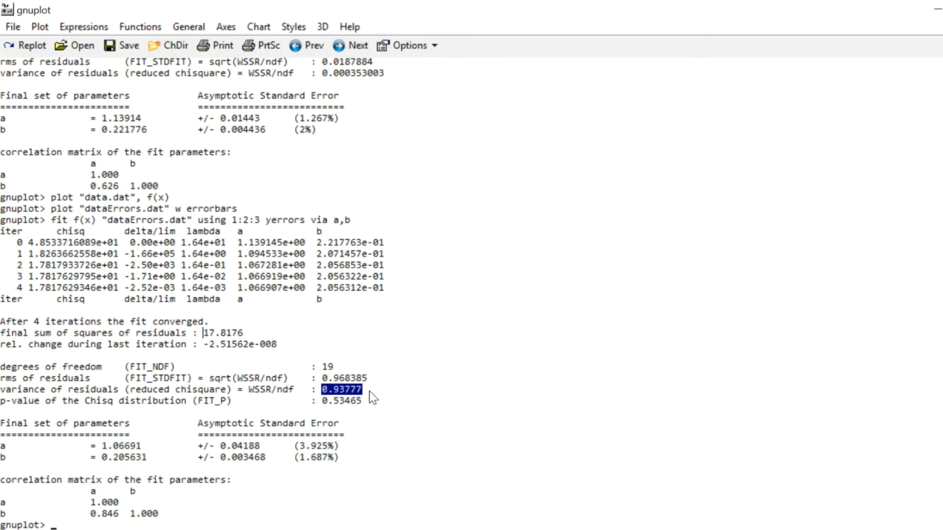
pyautogui.moveTo(363, 408)
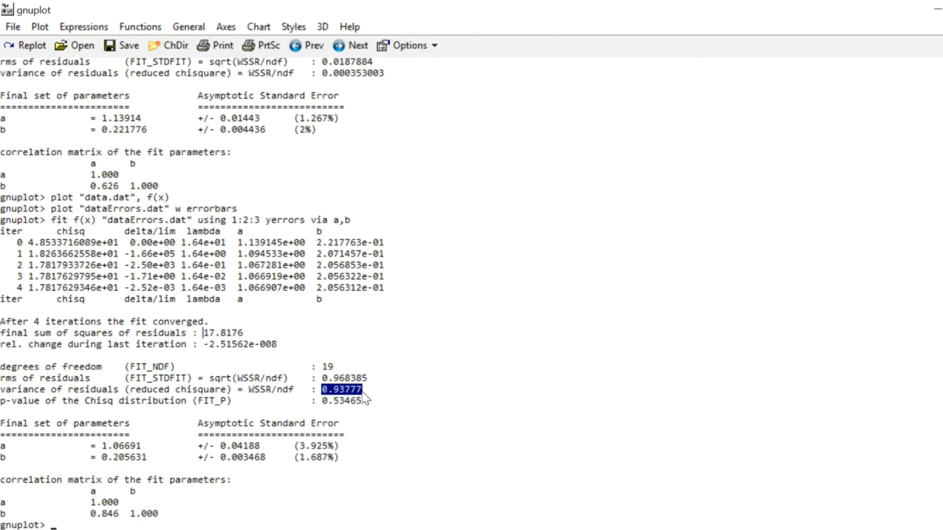
pyautogui.click(363, 399)
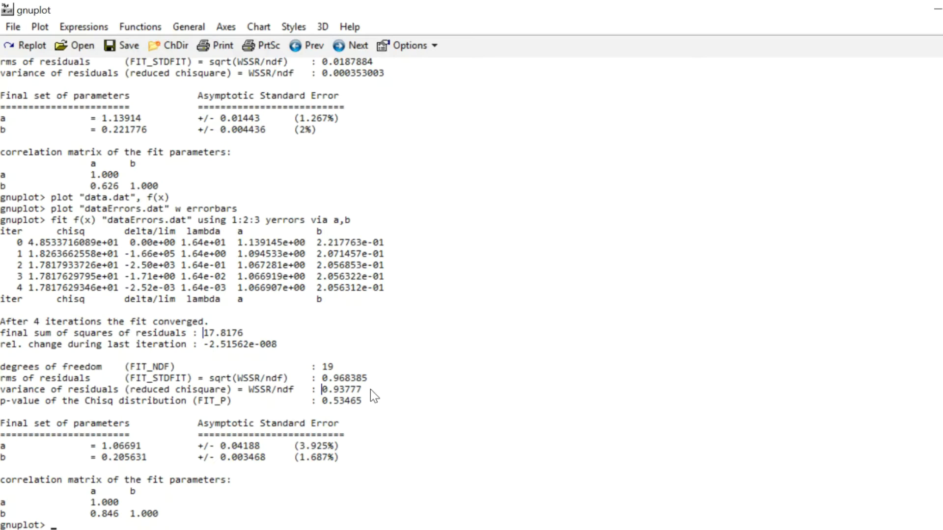
pyautogui.moveTo(328, 417)
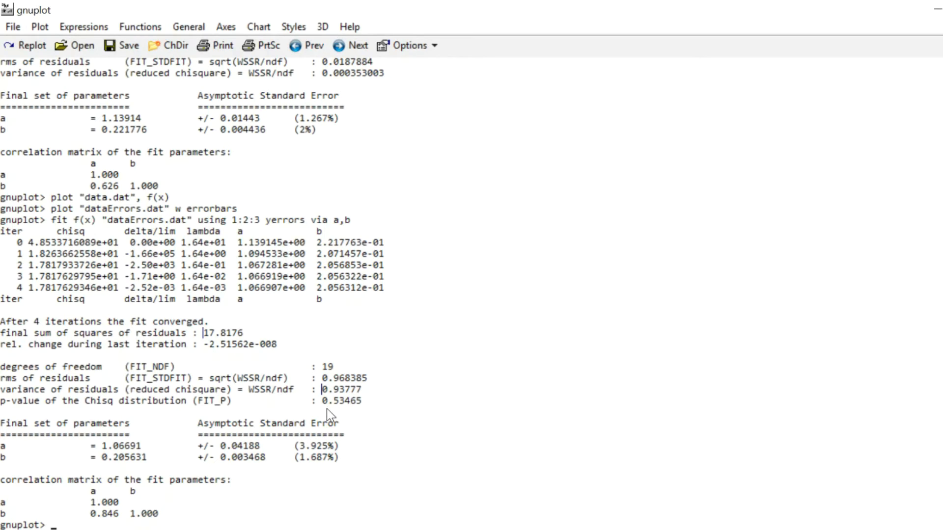
pyautogui.moveTo(322, 419)
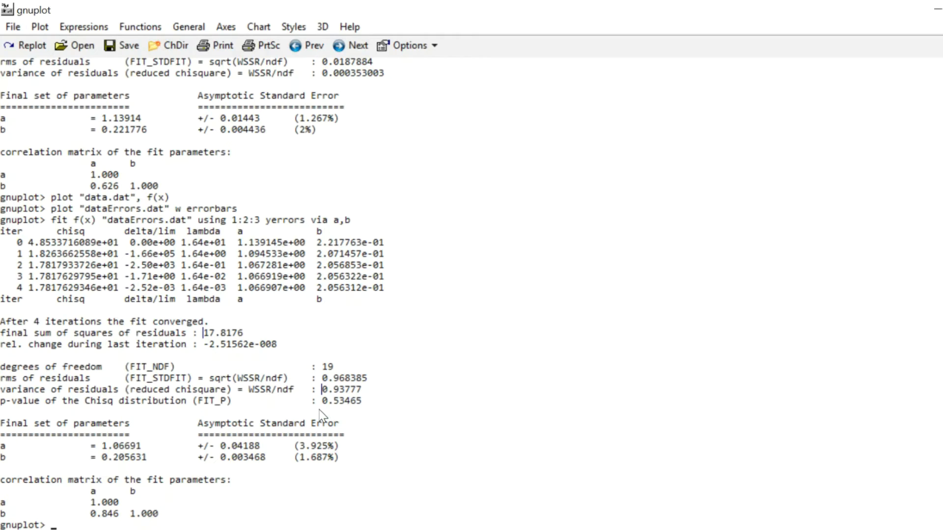
pyautogui.doubleClick(339, 400)
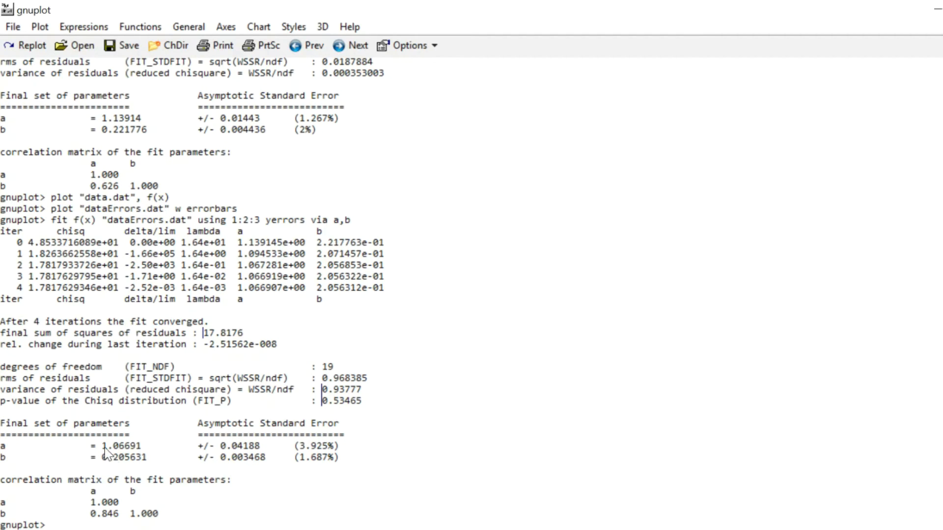
pyautogui.moveTo(139, 472)
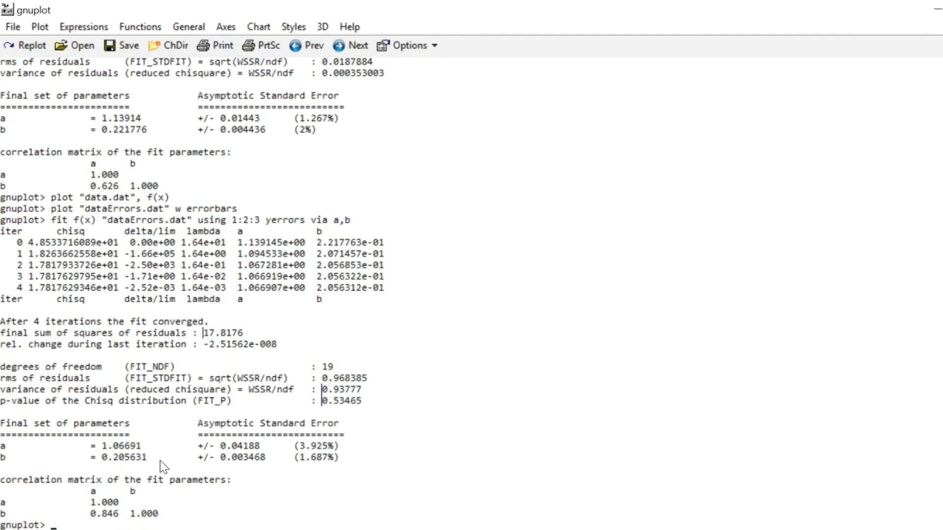
# Step: Run plot "dataErrors.dat" w errorbars, f(x) to overlay the weighted fit on the error-bar points
pyautogui.write('plot')
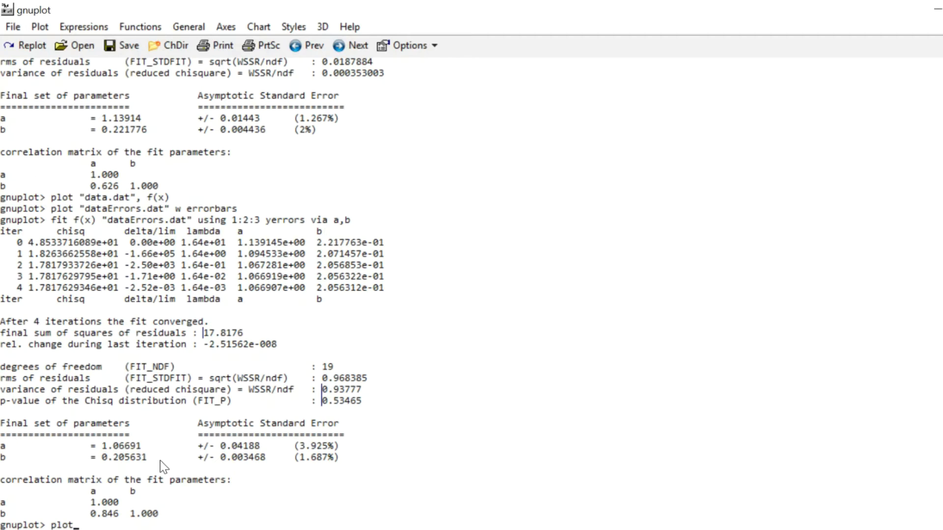
pyautogui.write('"dataErrors.dat')
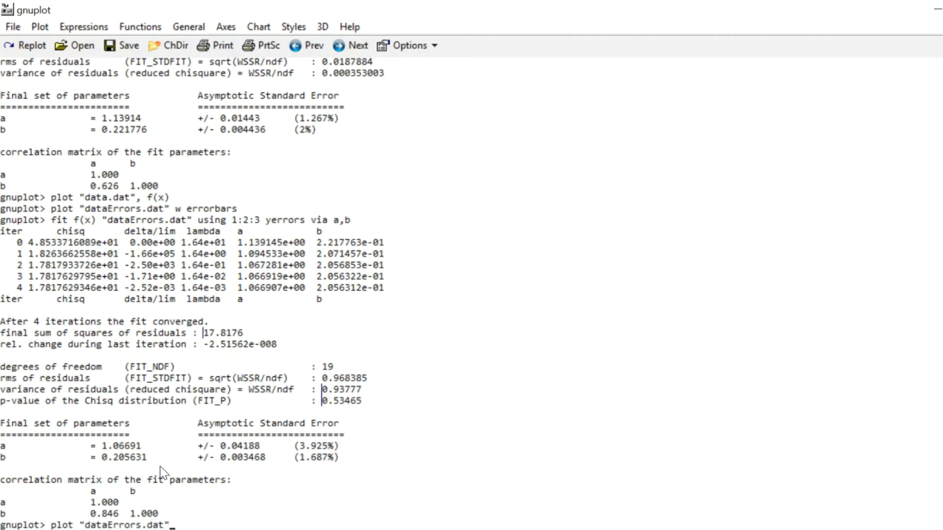
pyautogui.write('w errorbars')
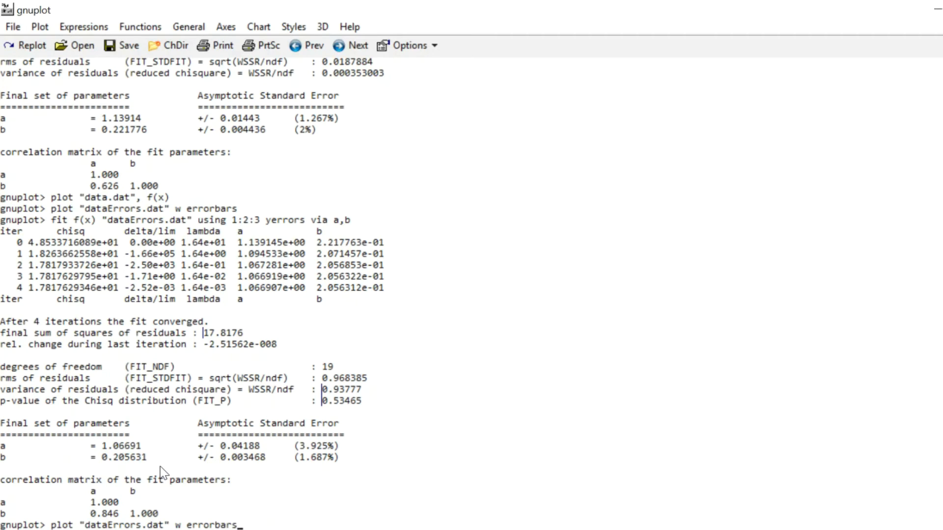
pyautogui.write(', f(x')
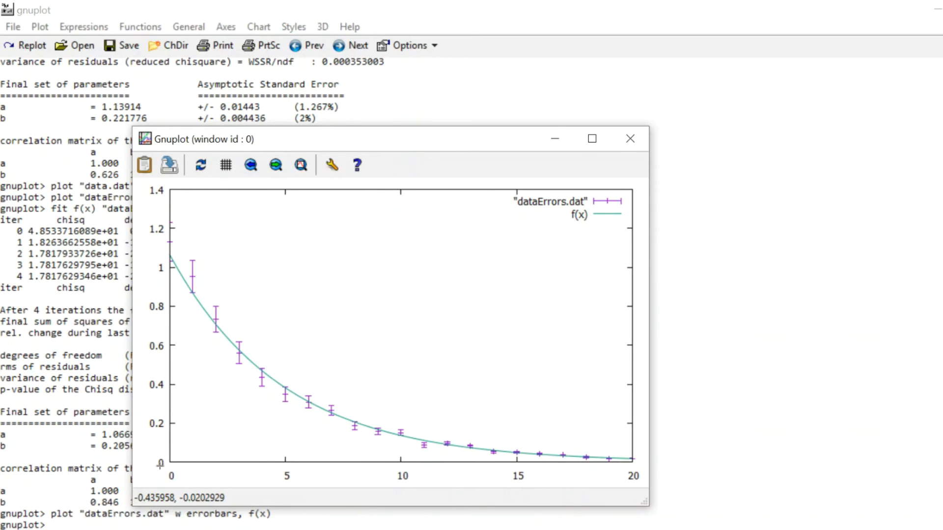
pyautogui.moveTo(192, 280)
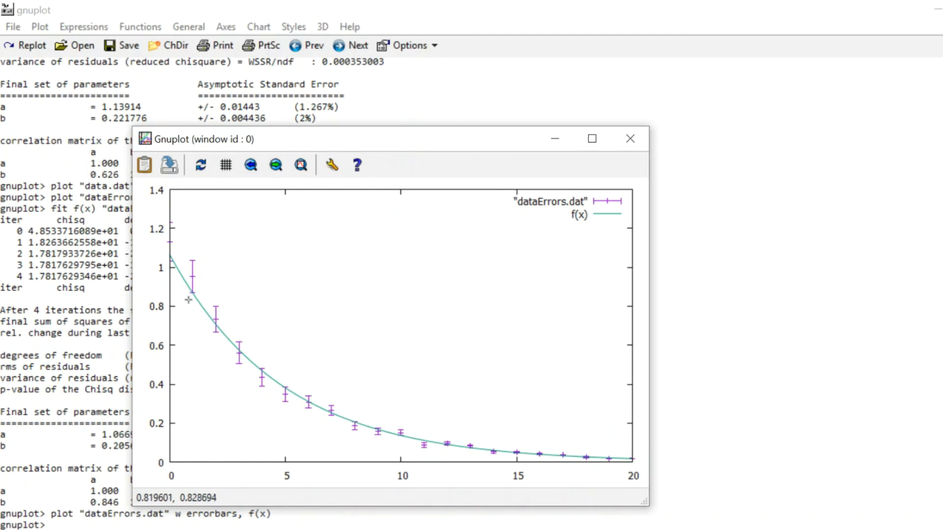
pyautogui.moveTo(434, 438)
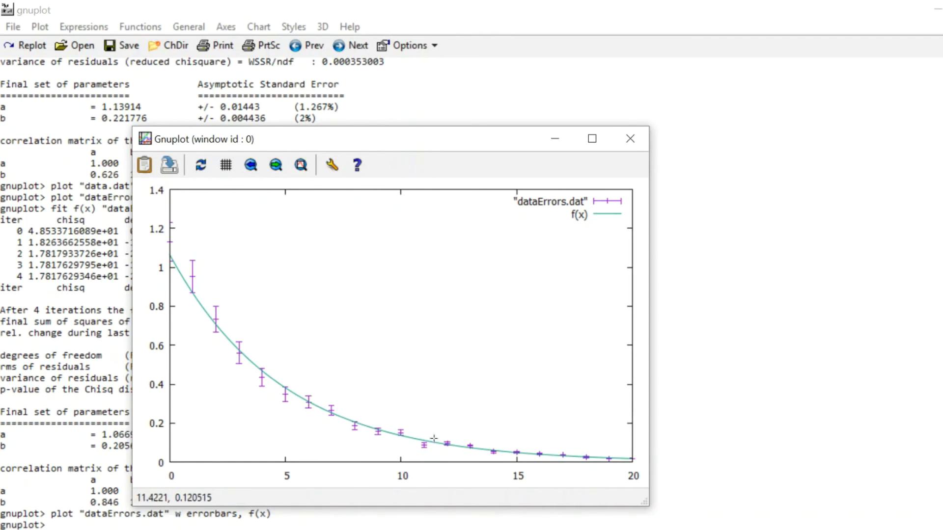
pyautogui.moveTo(572, 448)
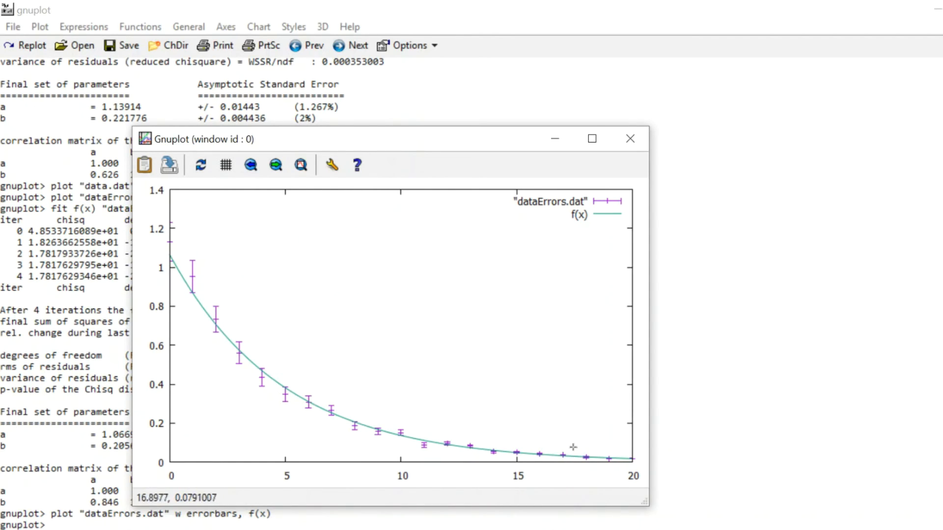
pyautogui.moveTo(442, 454)
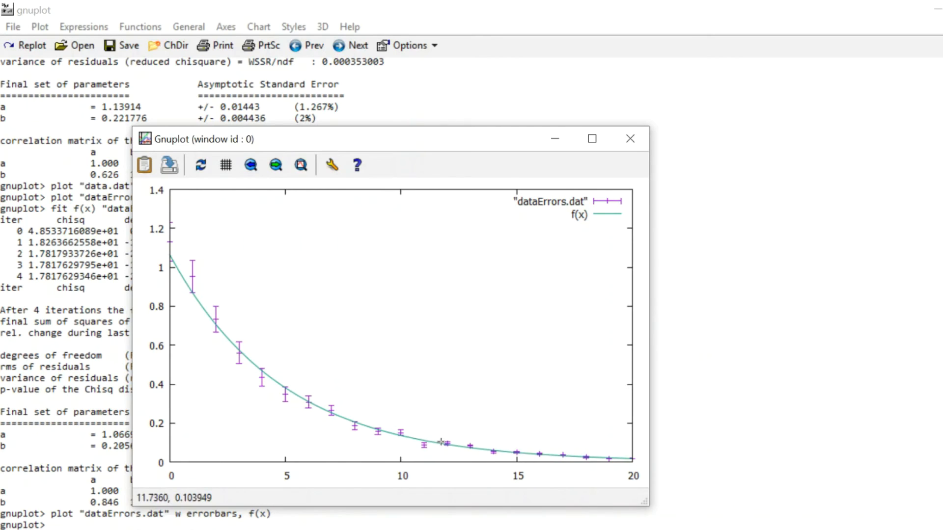
pyautogui.moveTo(477, 458)
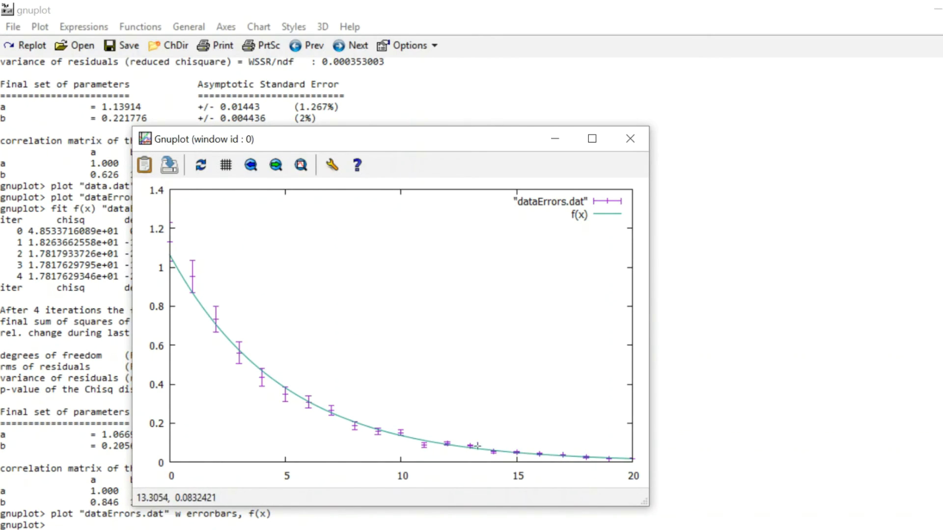
pyautogui.moveTo(320, 281)
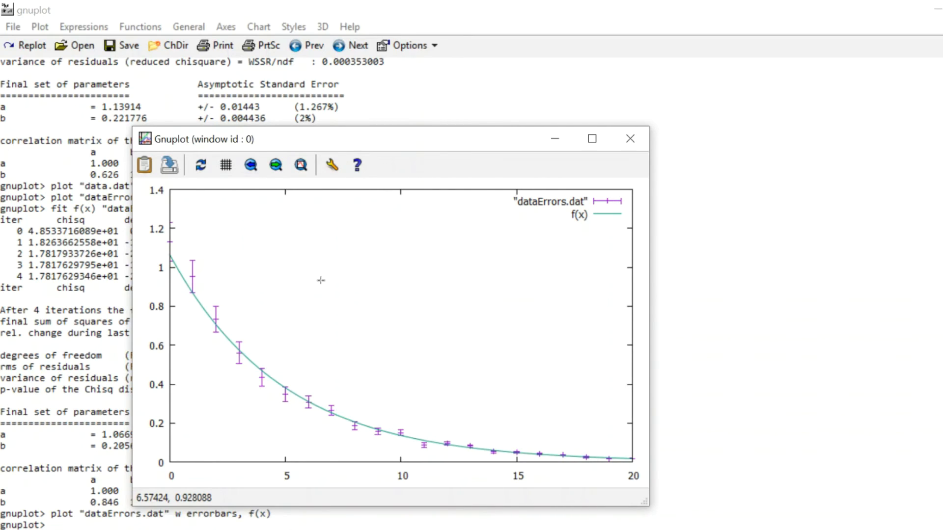
pyautogui.moveTo(357, 148)
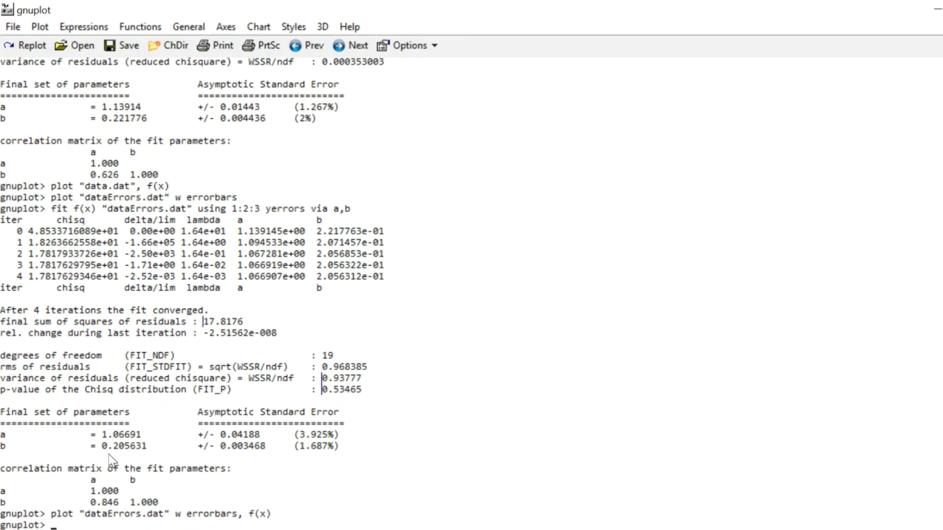
pyautogui.moveTo(162, 454)
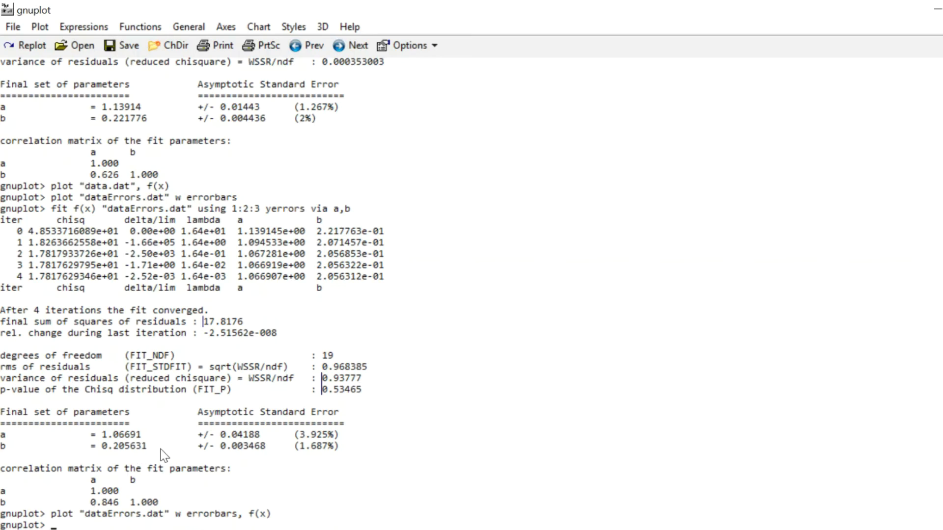
pyautogui.moveTo(112, 460)
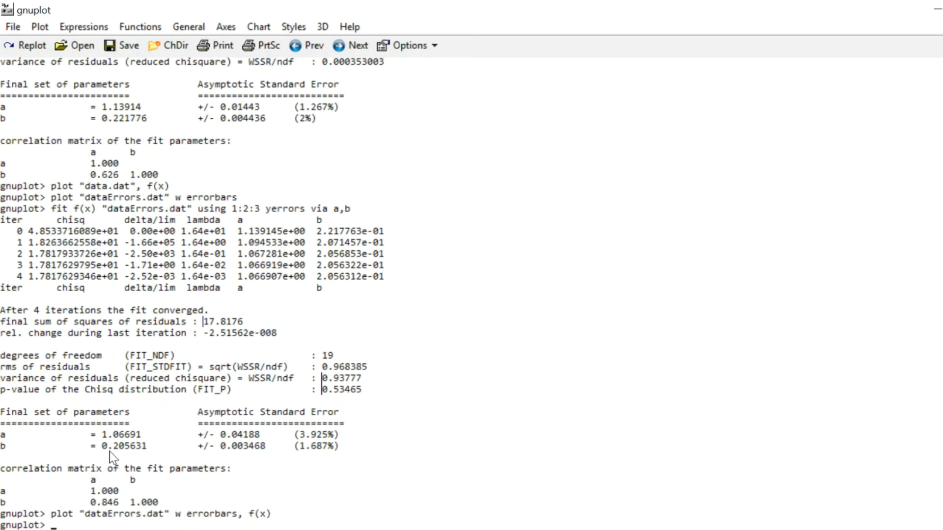